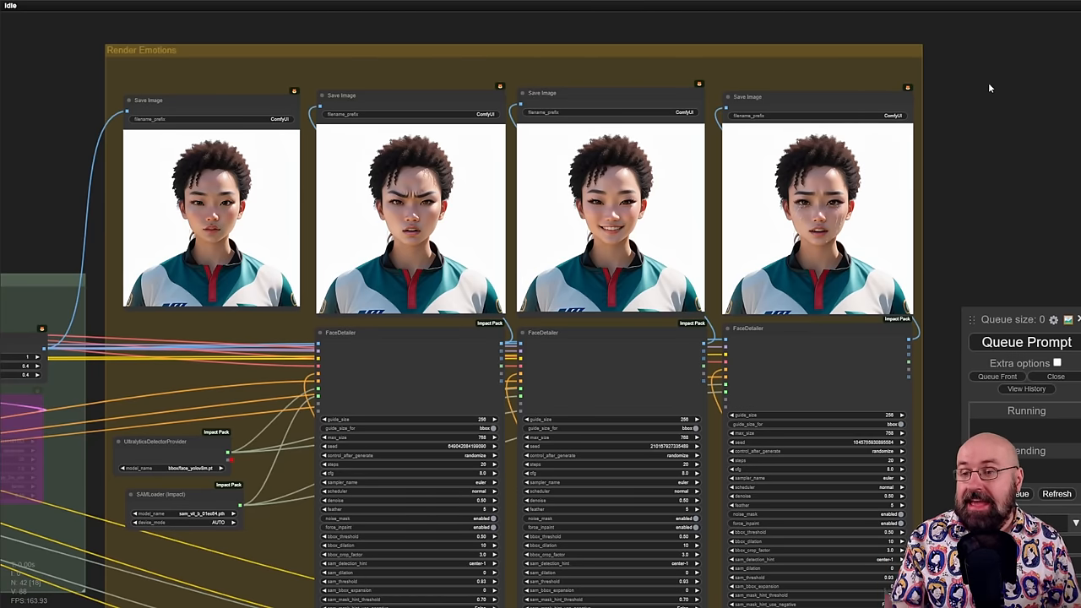
mouse_move(527, 68)
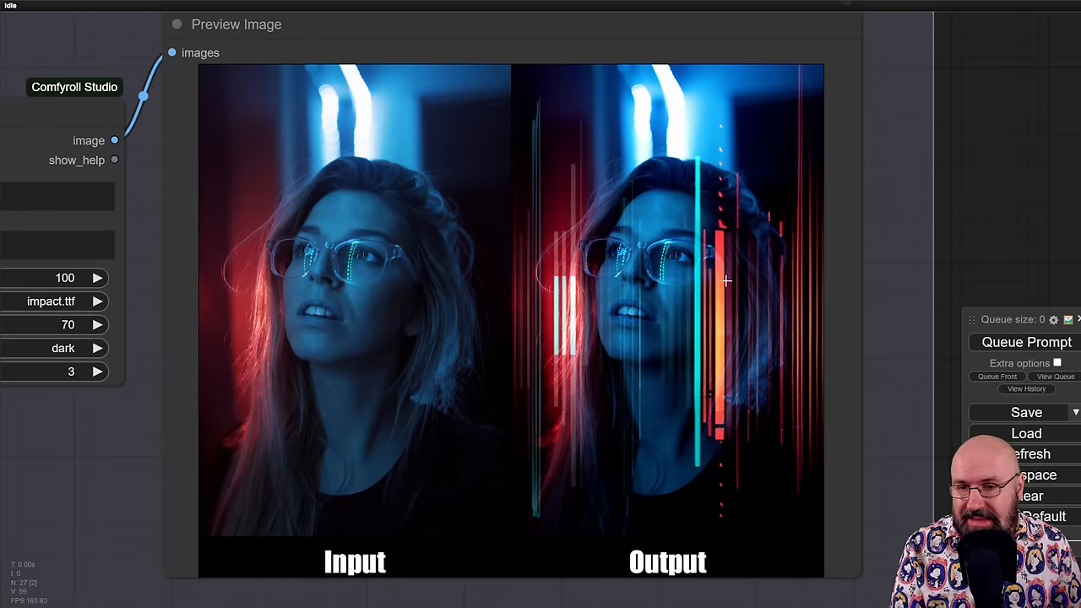
mouse_move(661, 331)
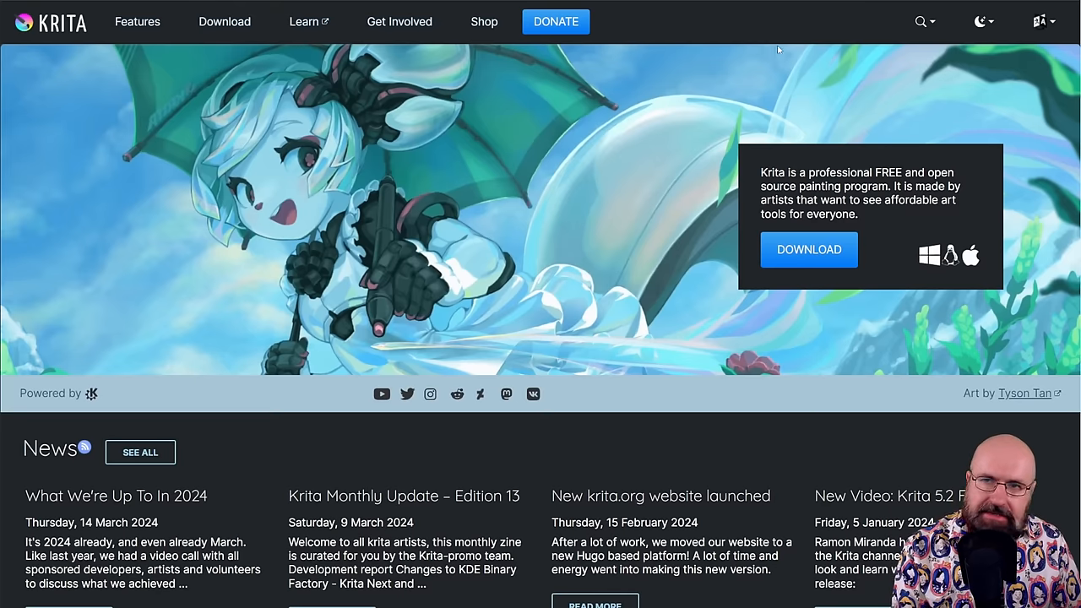
mouse_move(737, 37)
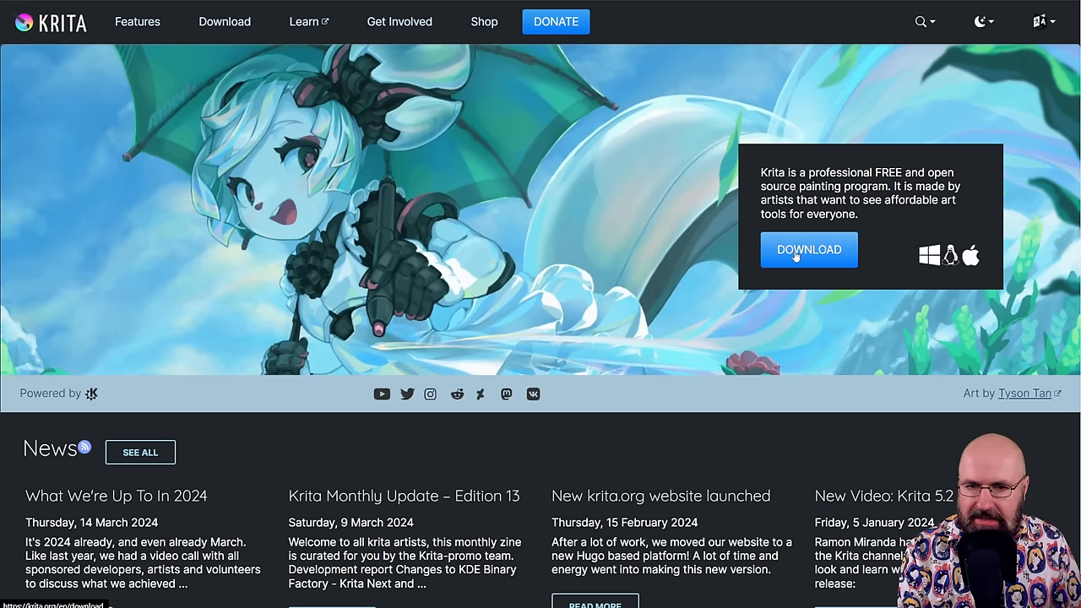
Open the krita.org download page offering Krita 5.2.2 installers.
click(808, 249)
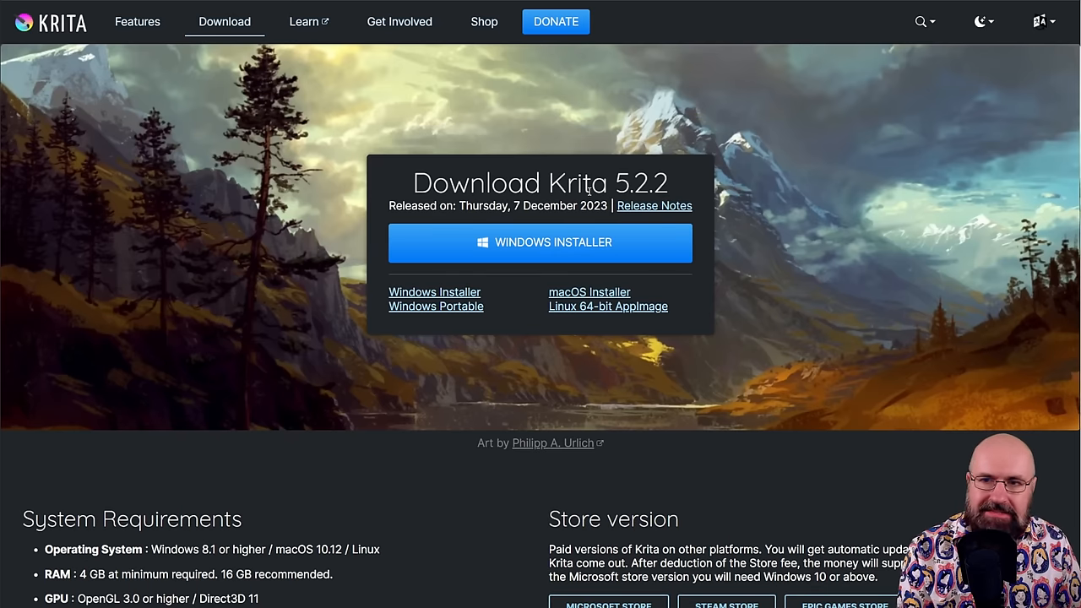
mouse_move(593, 306)
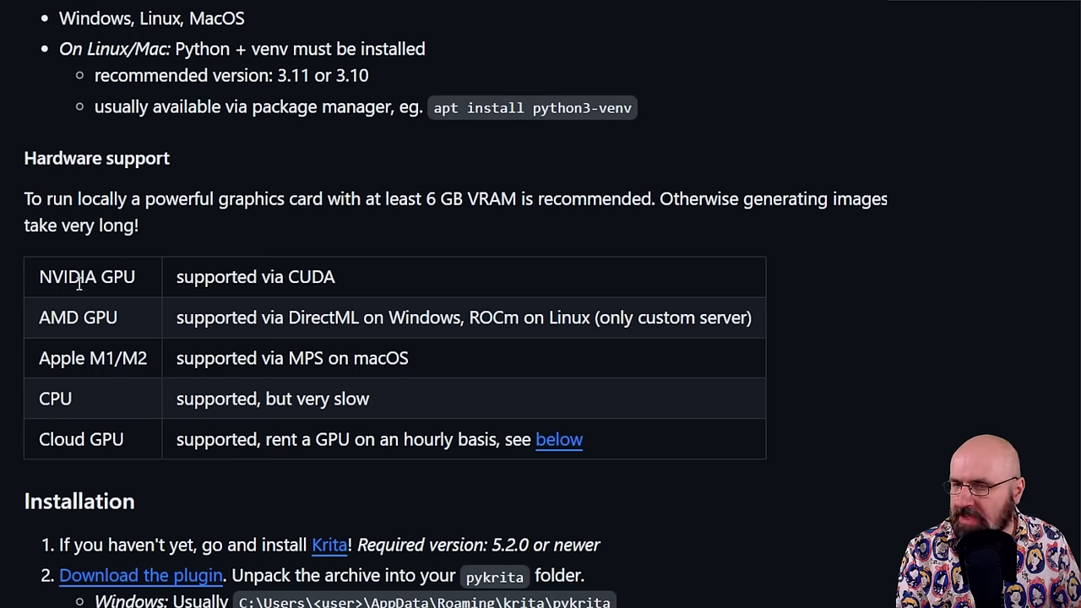
mouse_move(45, 389)
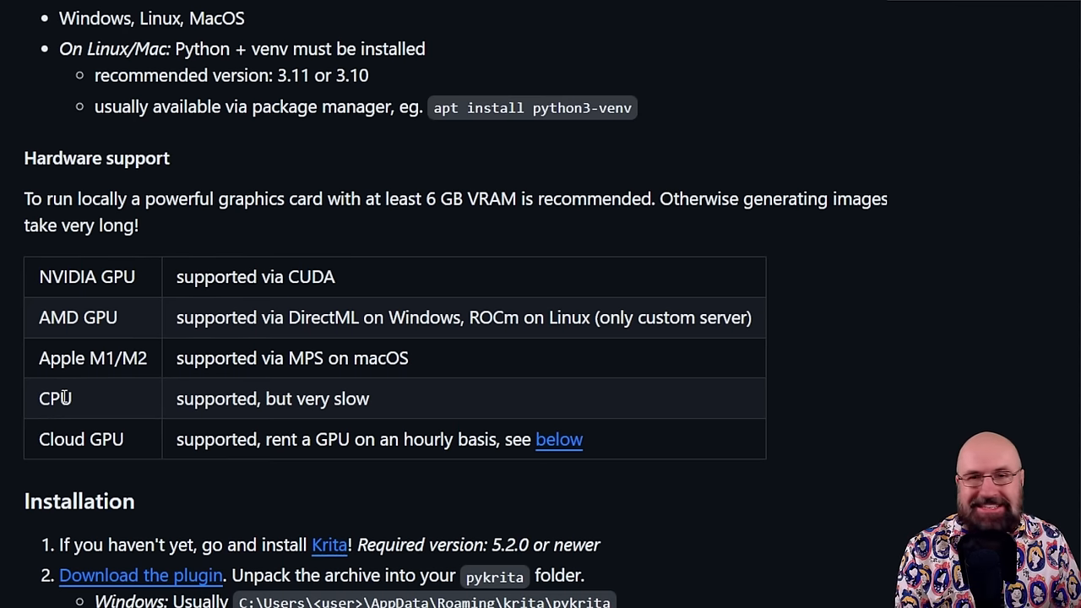
mouse_move(152, 435)
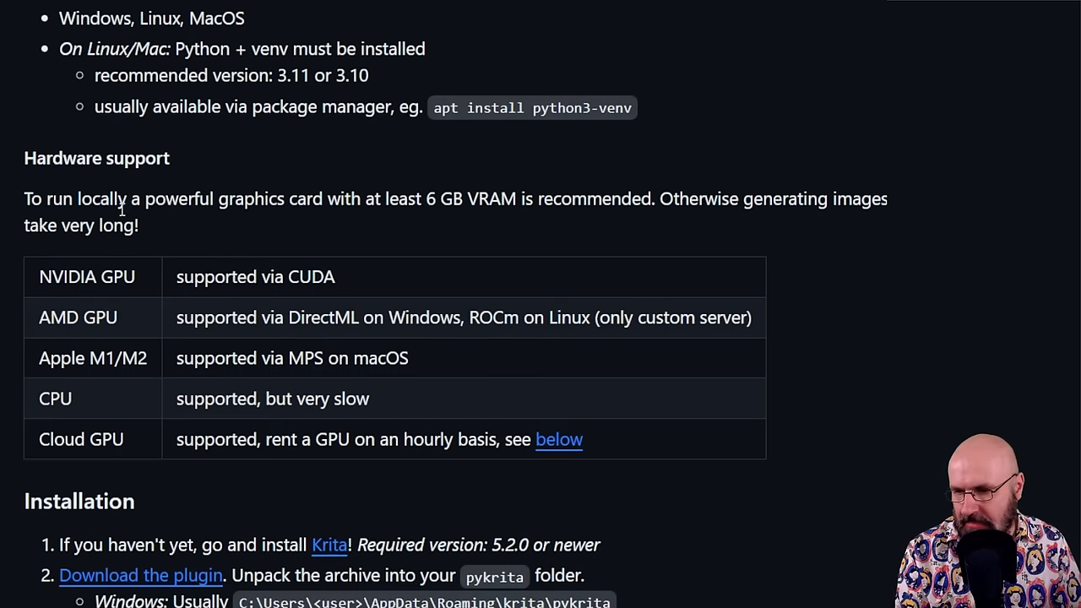
scroll(down, 3)
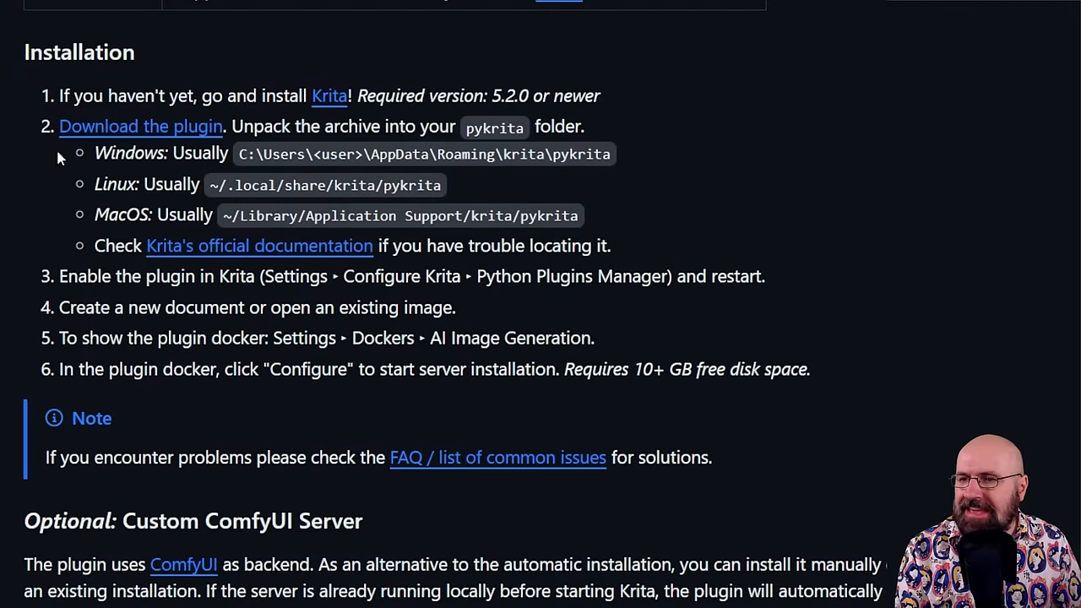
mouse_move(532, 136)
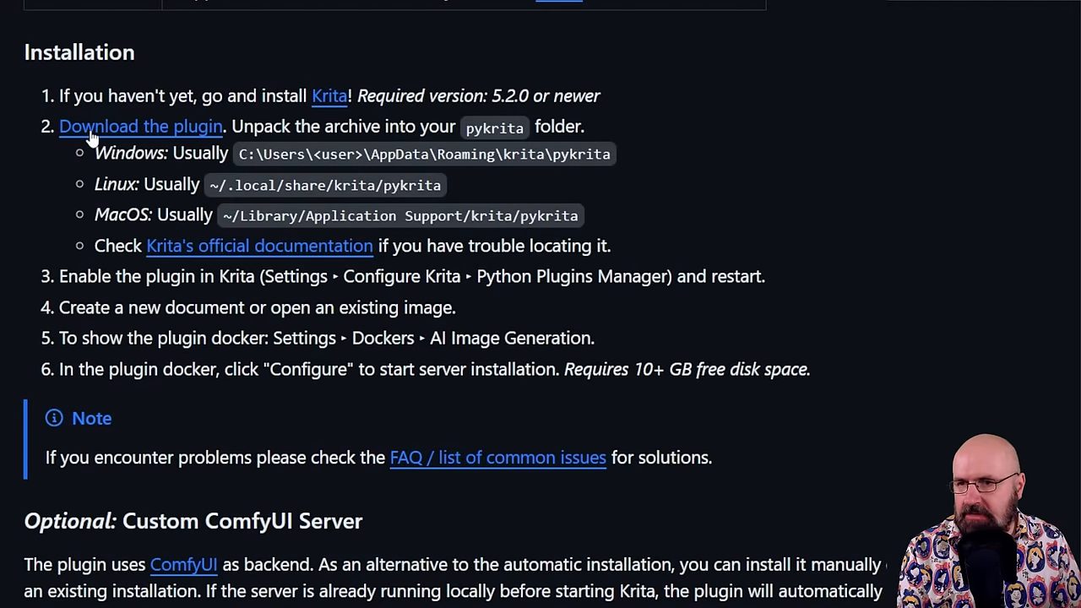
mouse_move(192, 144)
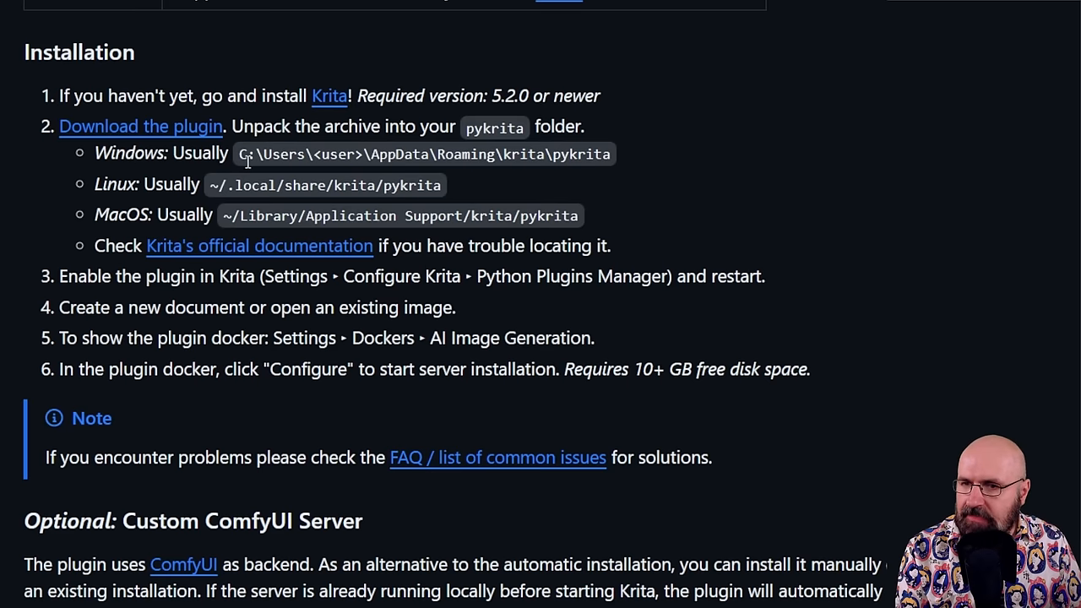
mouse_move(304, 180)
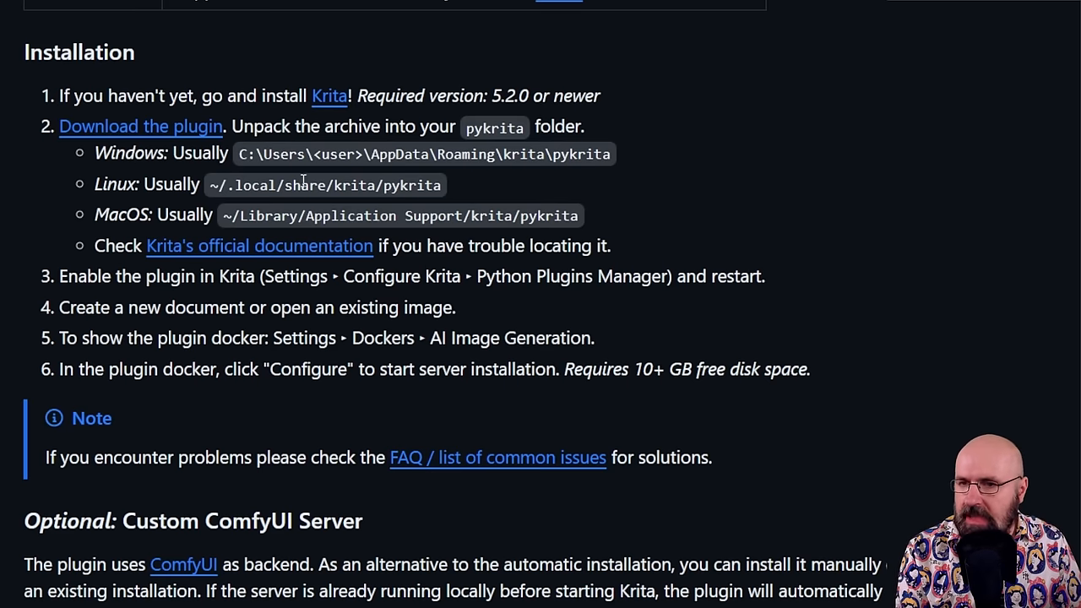
mouse_move(458, 190)
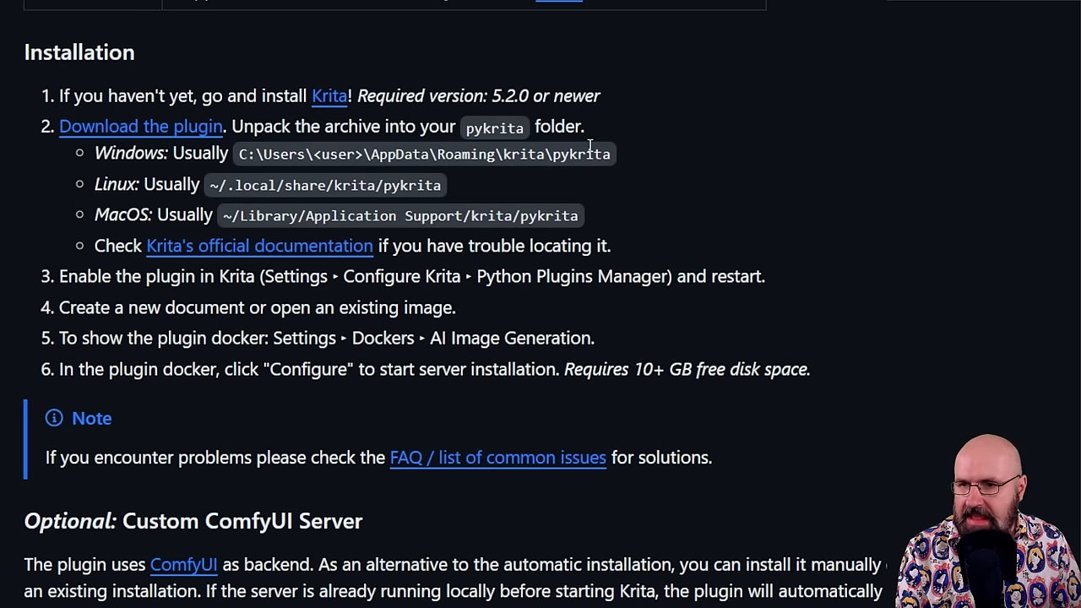
scroll(down, 3)
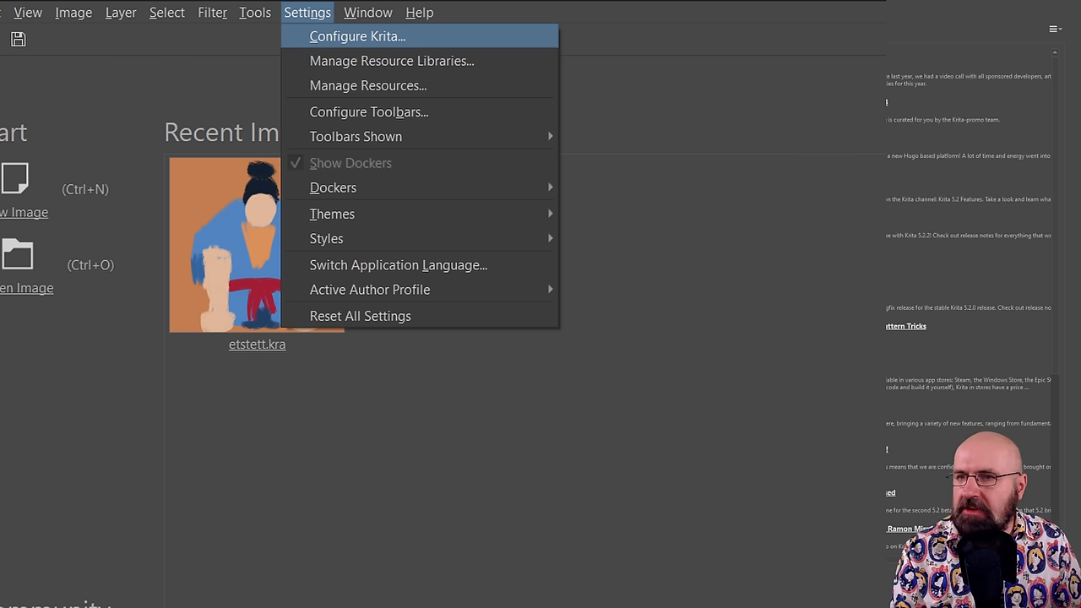
Enable the AI Image Diffusion plugin in Krita's Python Plugin Manager settings.
click(357, 35)
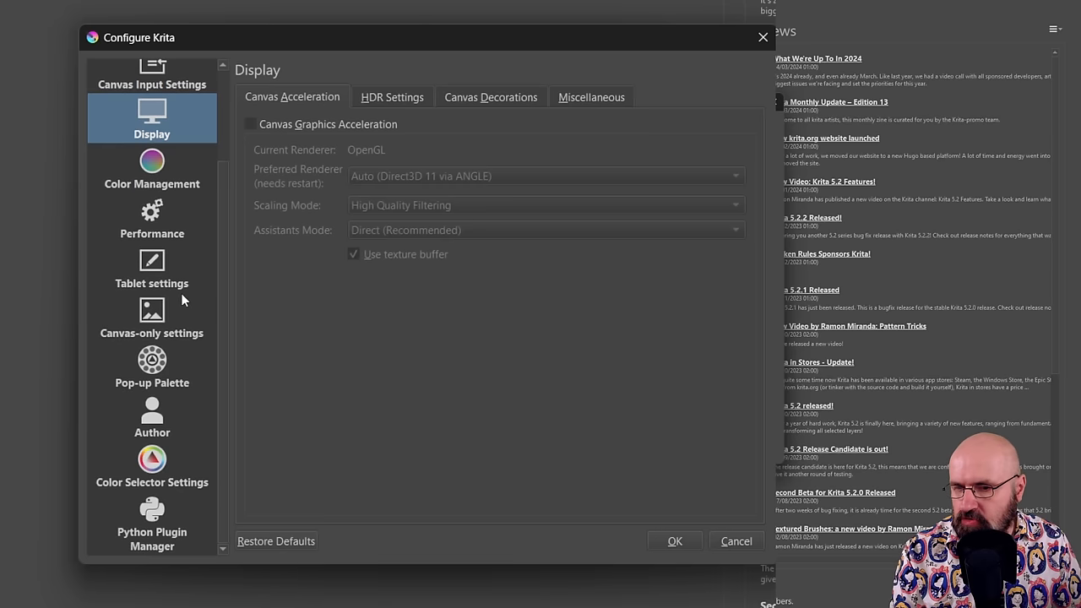
mouse_move(148, 545)
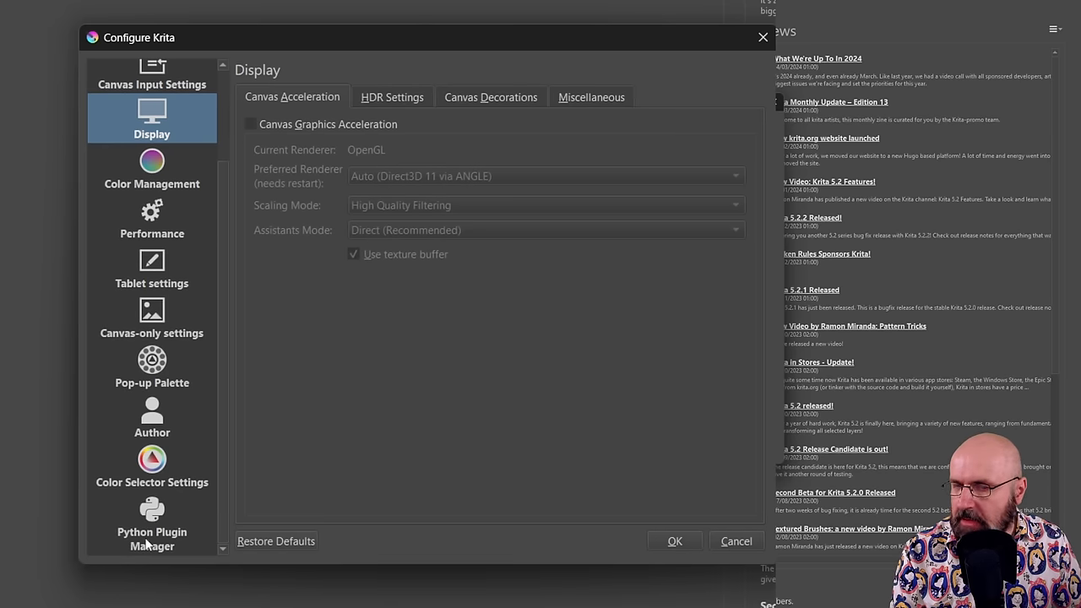
click(152, 524)
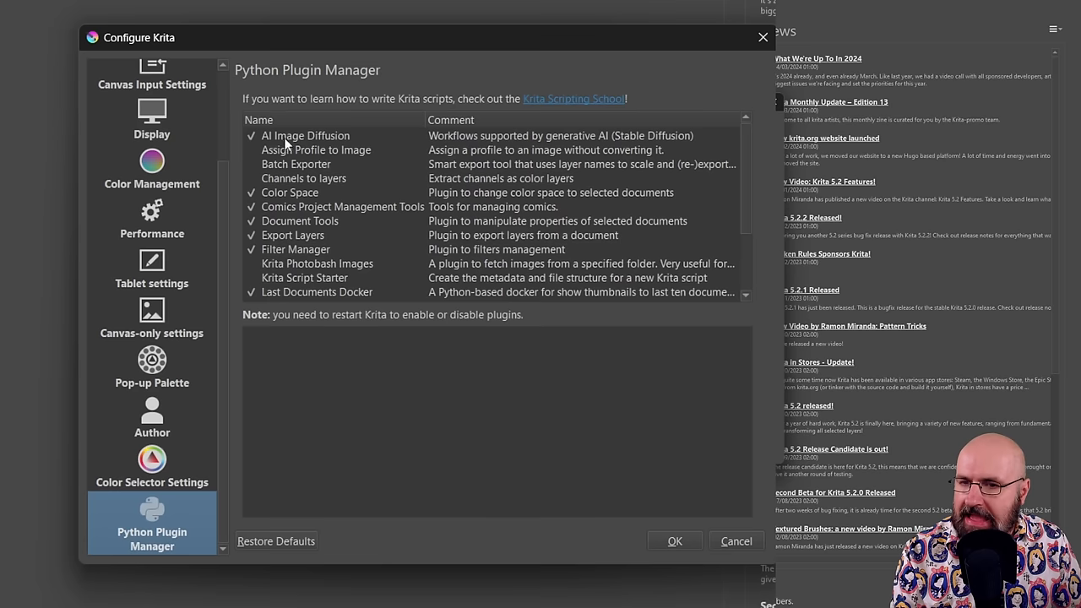
click(305, 135)
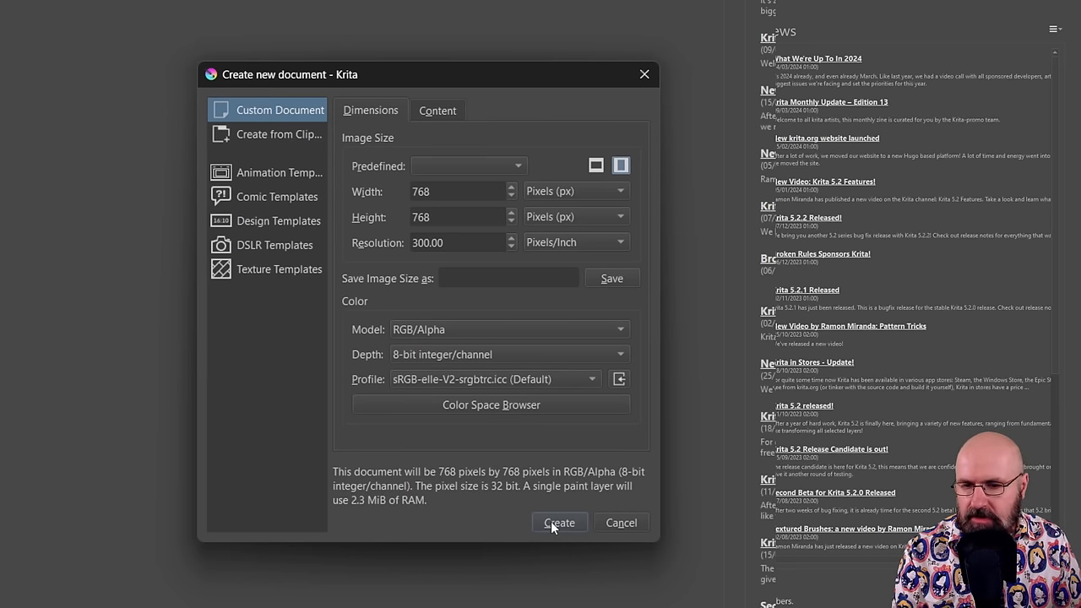
Create the blank 768 × 768 canvas and show the AI Image Generation docker.
click(560, 522)
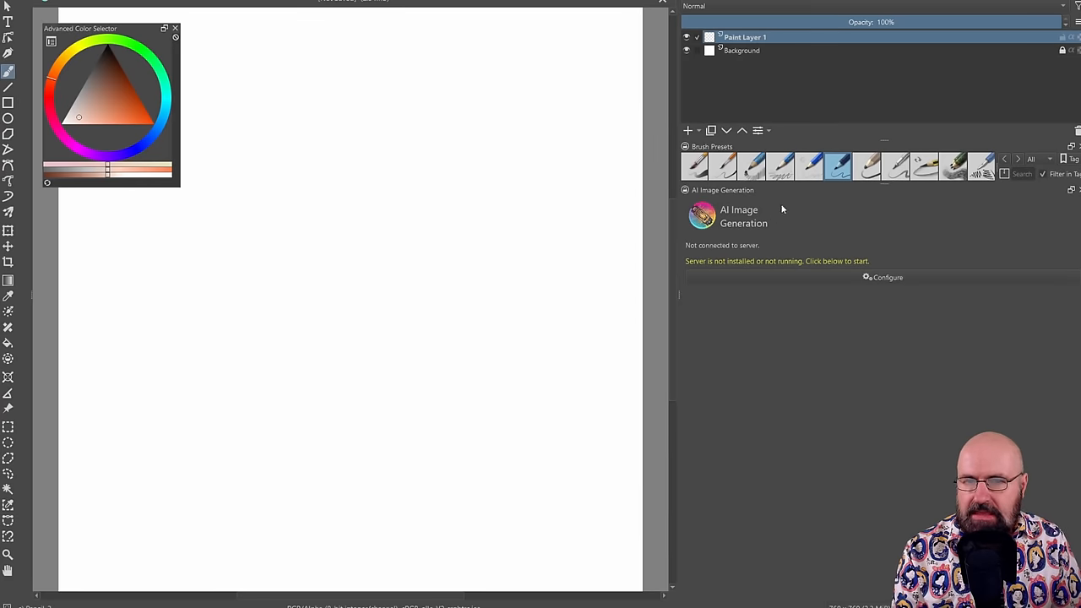
mouse_move(744, 211)
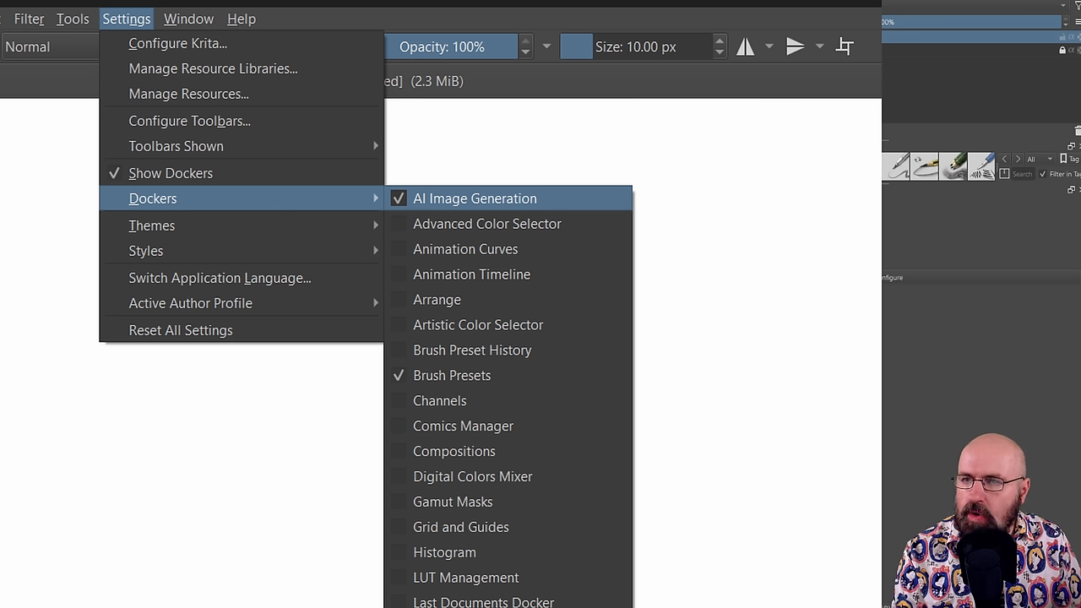
click(487, 223)
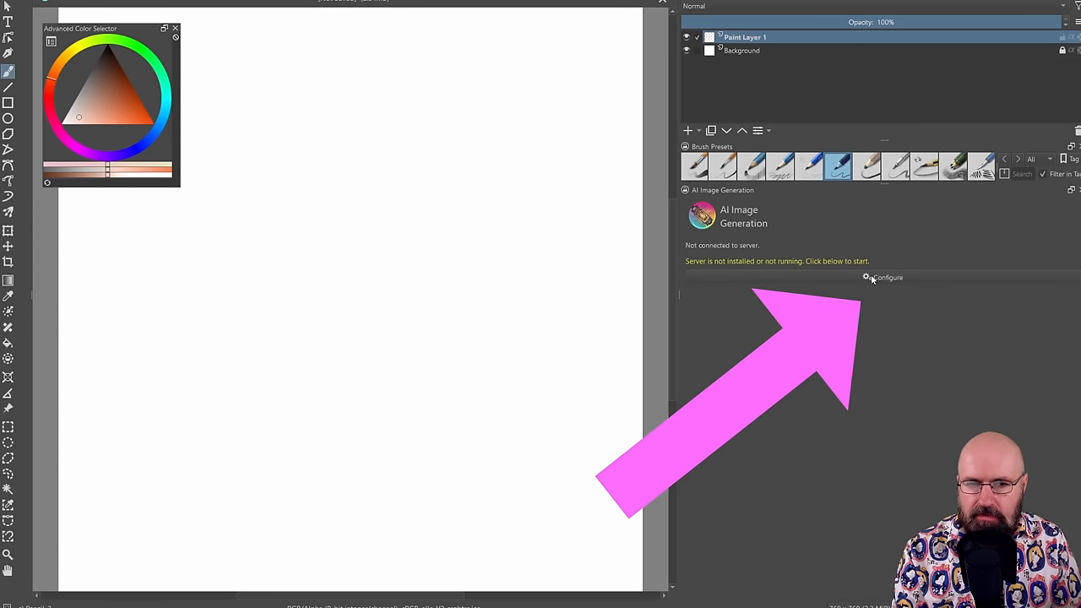
Open the AI server configuration and scroll through its installed core components.
click(887, 277)
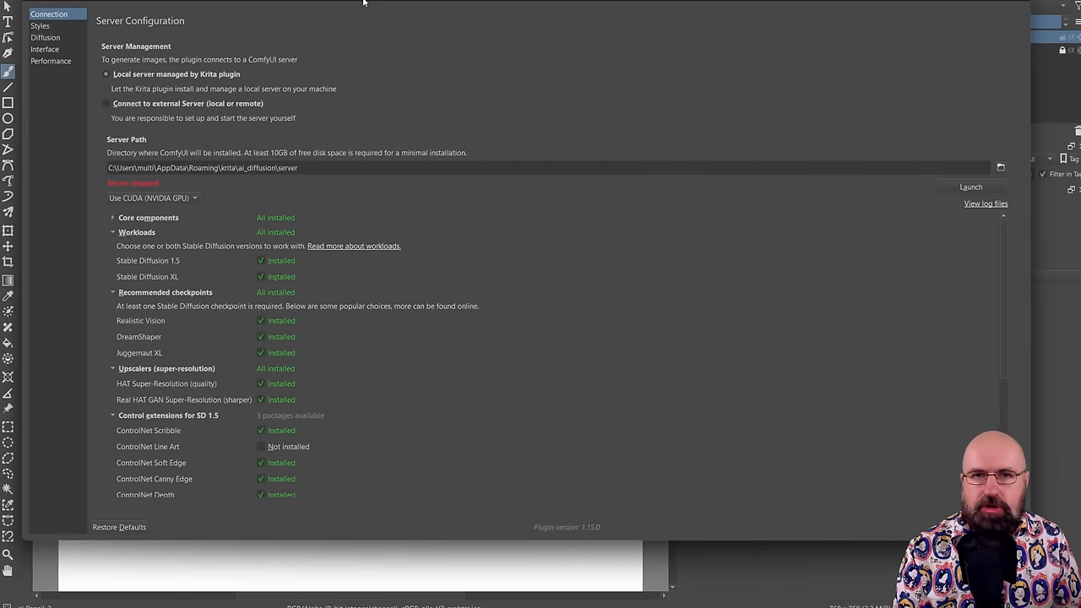
mouse_move(530, 195)
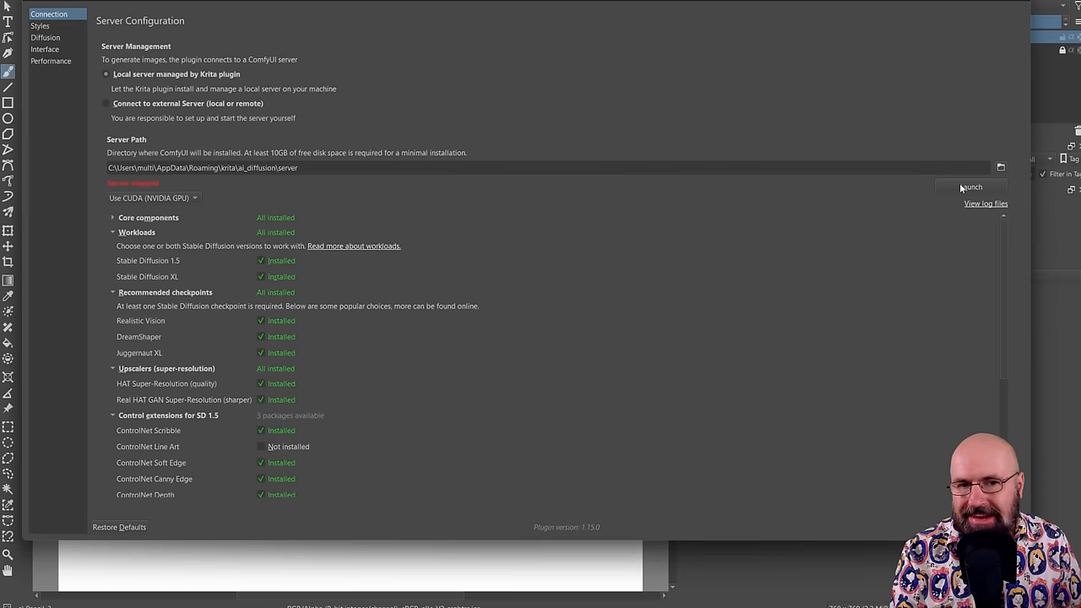
mouse_move(262, 306)
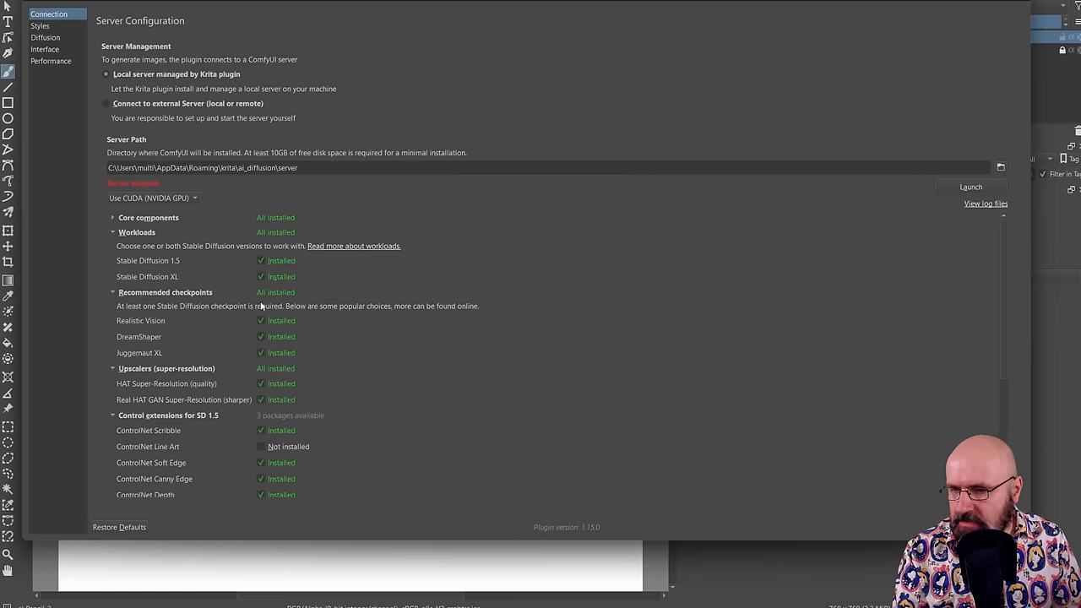
scroll(down, 3)
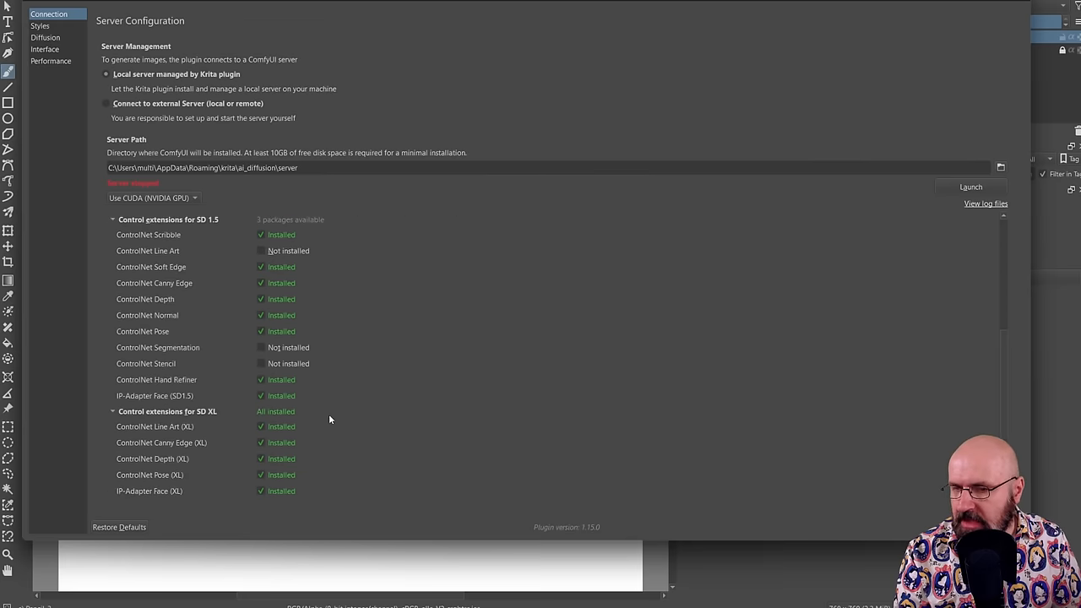
mouse_move(271, 475)
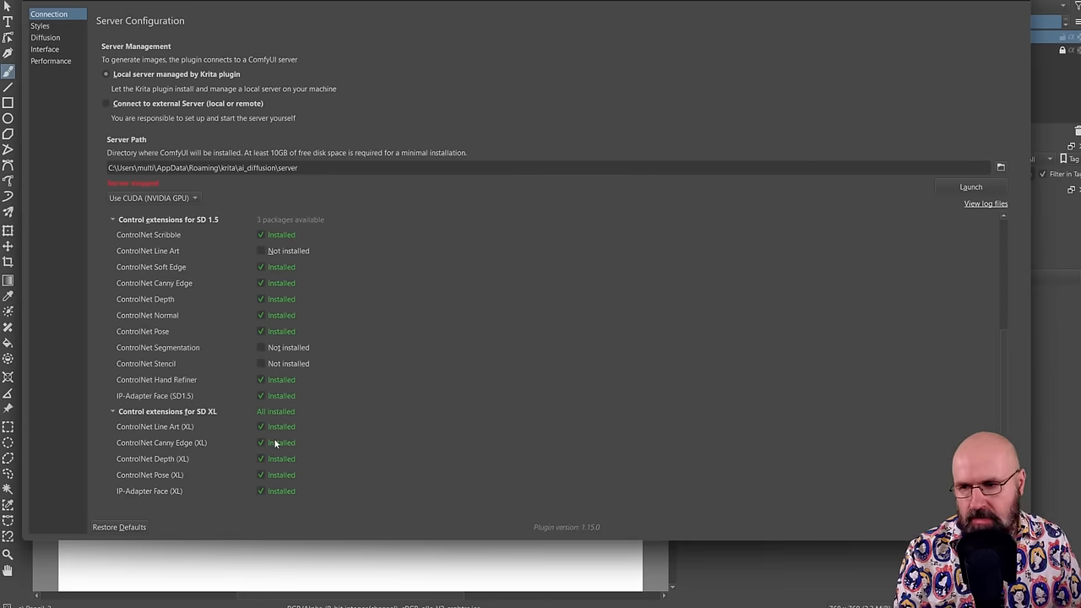
mouse_move(250, 270)
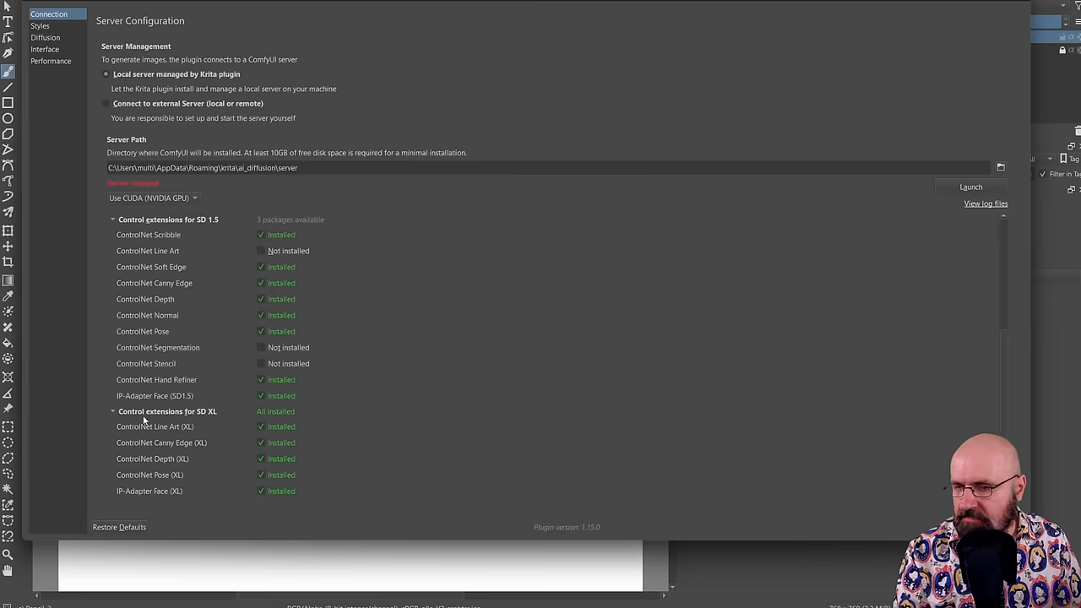
mouse_move(207, 221)
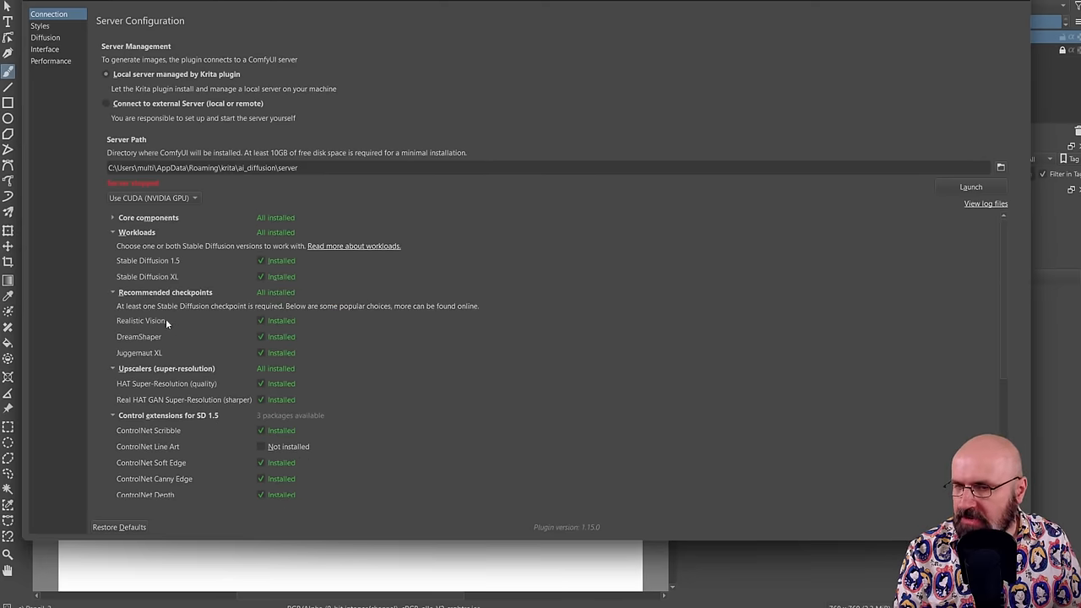
mouse_move(132, 345)
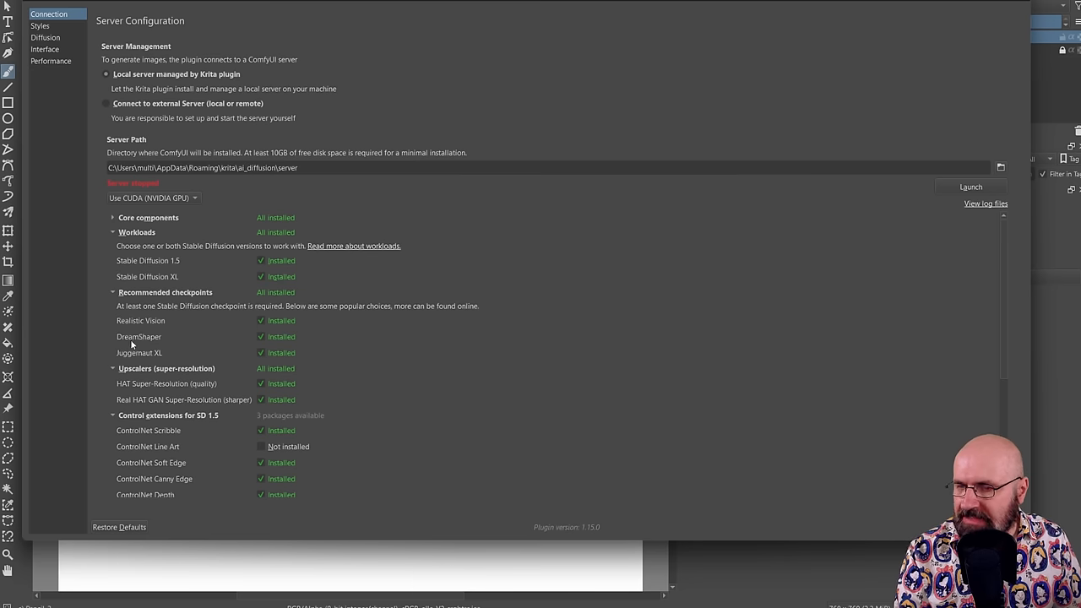
mouse_move(160, 355)
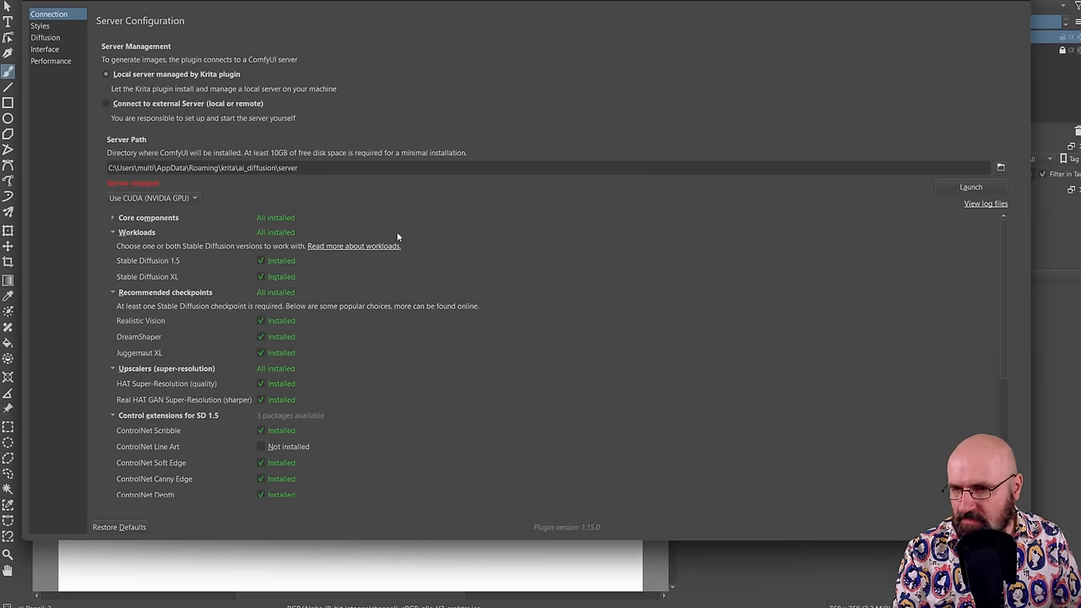
mouse_move(389, 224)
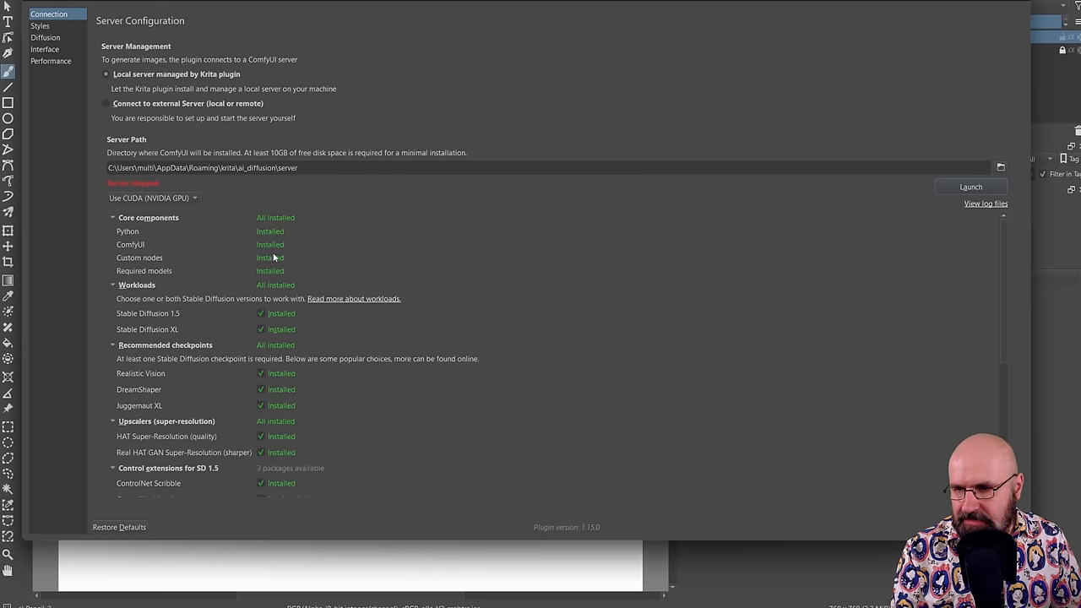
mouse_move(279, 217)
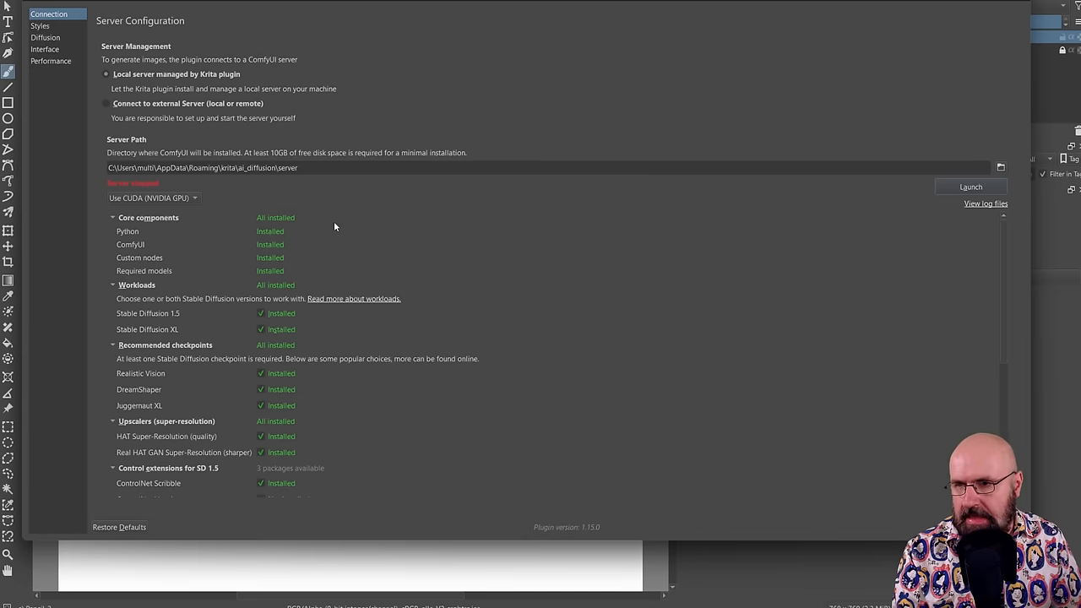
mouse_move(136, 194)
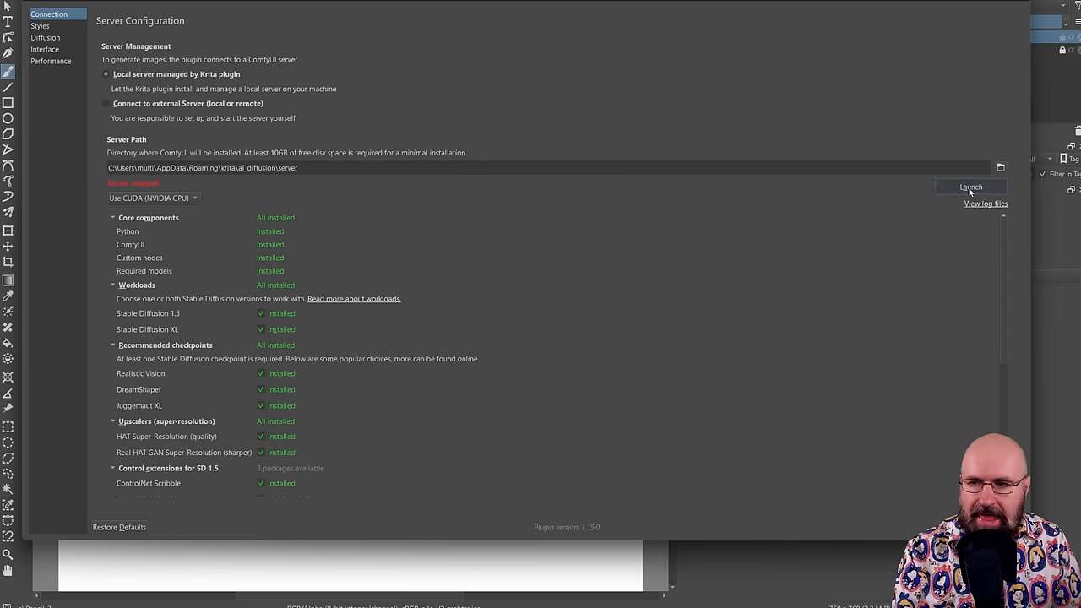
Launch the local ComfyUI server so the plugin reports running and connected.
click(971, 187)
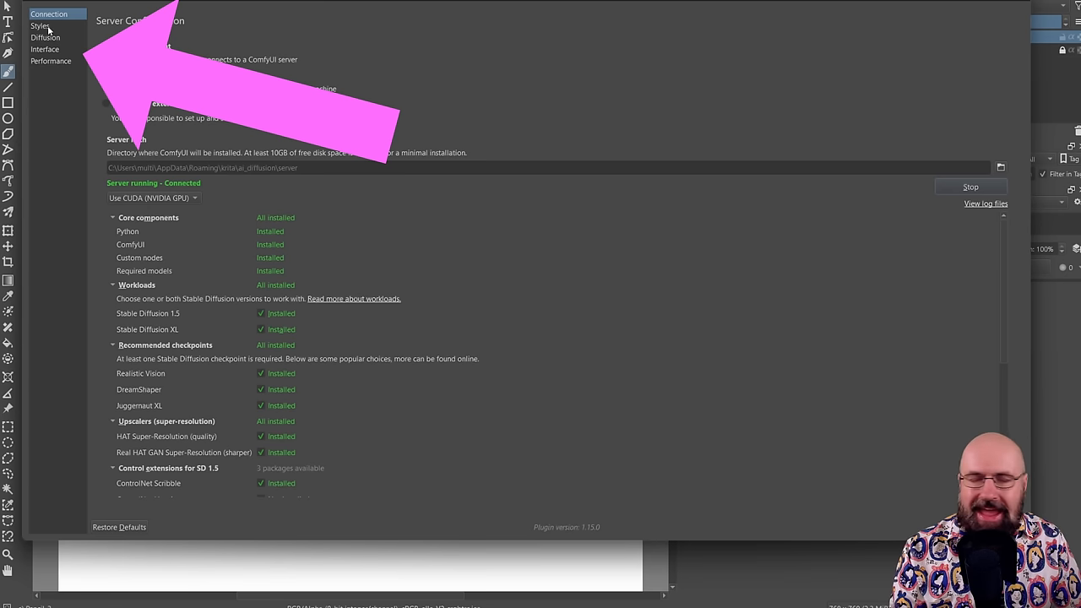
Open the Styles settings to view the Cinematic Photo preset and its prompts.
click(40, 26)
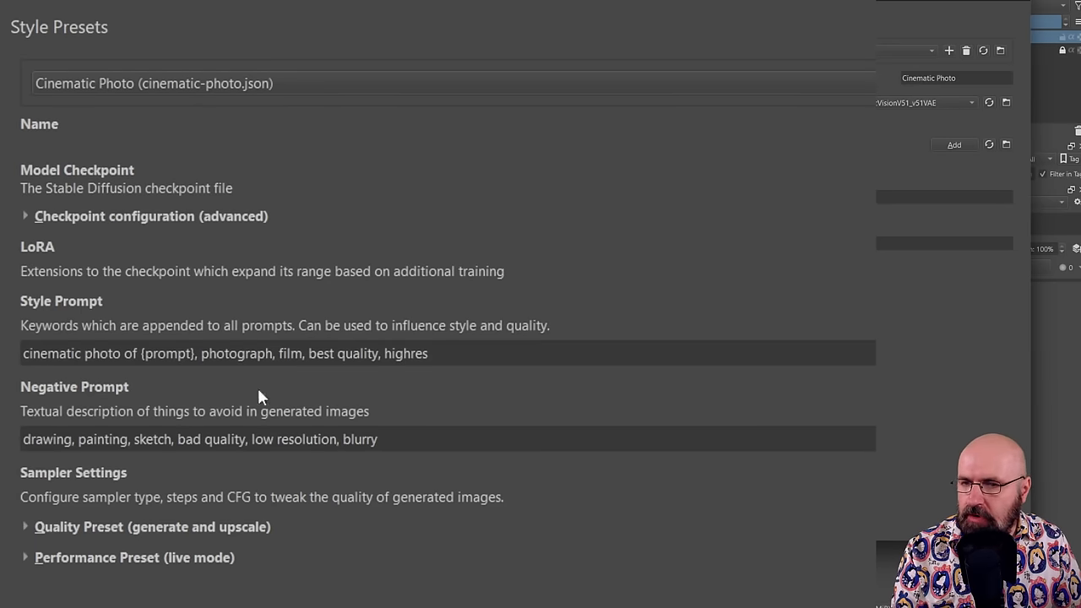
mouse_move(936, 383)
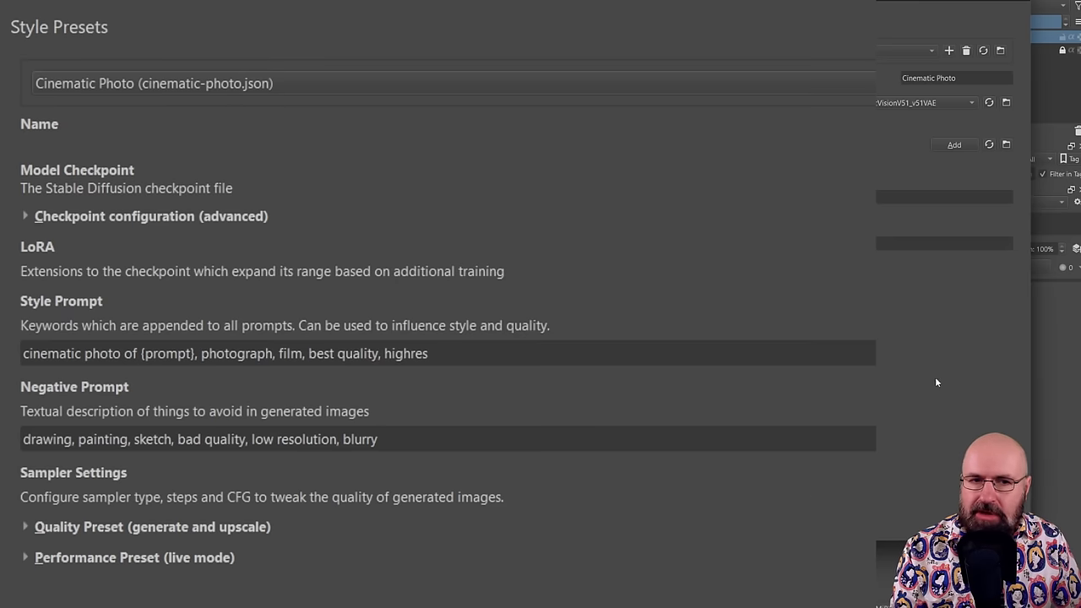
mouse_move(366, 341)
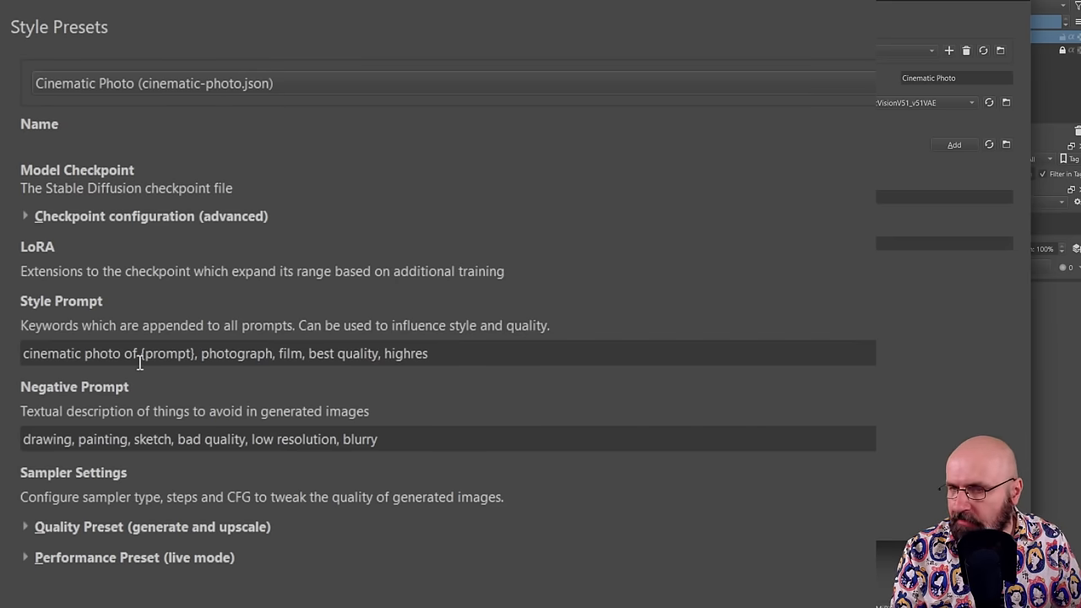
double_click(166, 353)
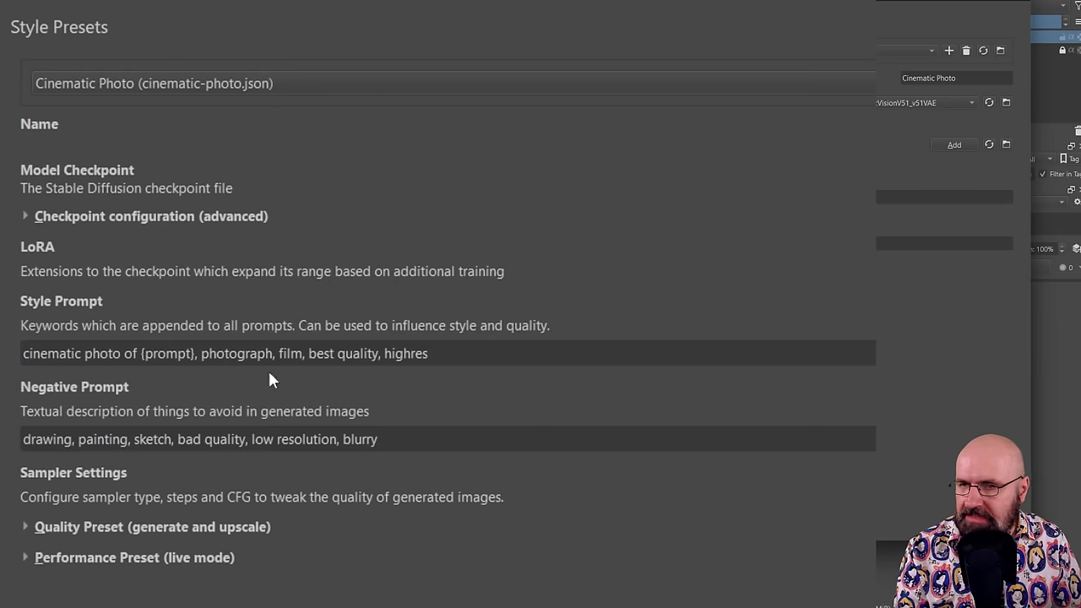
mouse_move(358, 460)
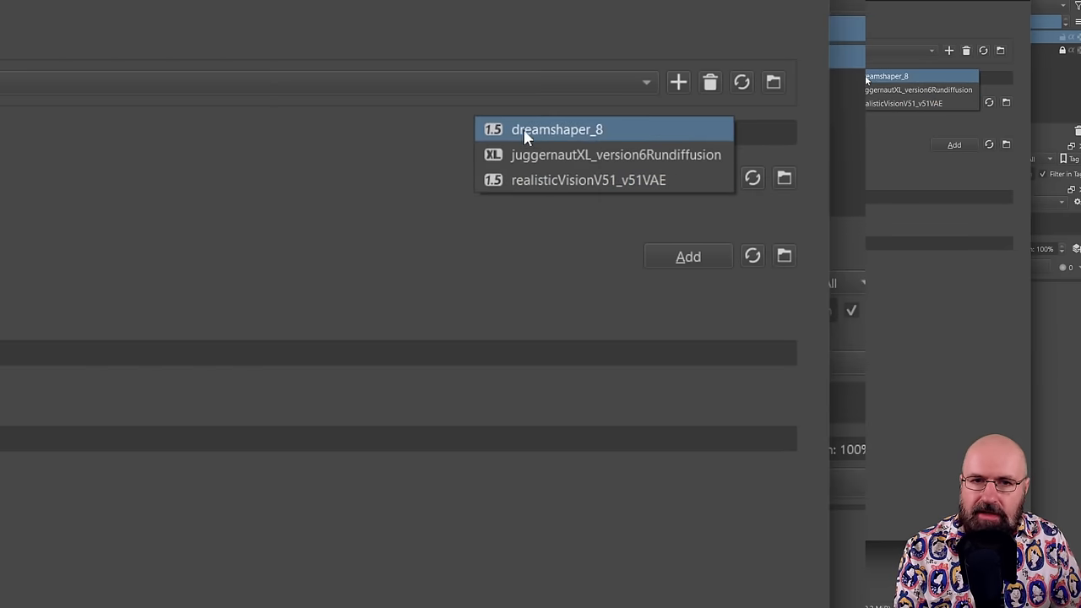
Pick a model checkpoint from the Cinematic Photo style's checkpoint dropdown.
click(589, 180)
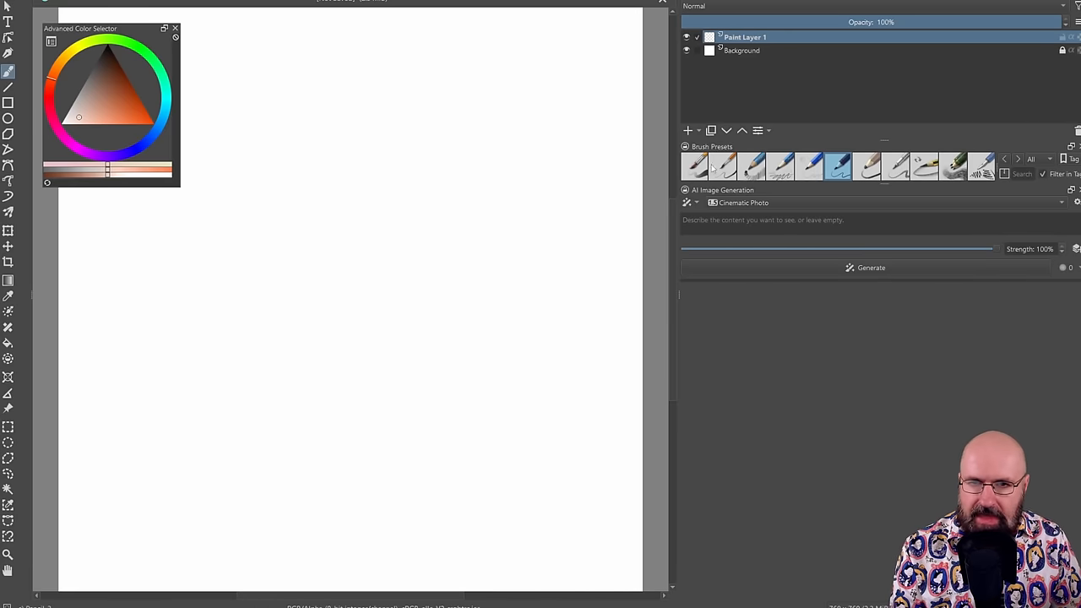
mouse_move(749, 193)
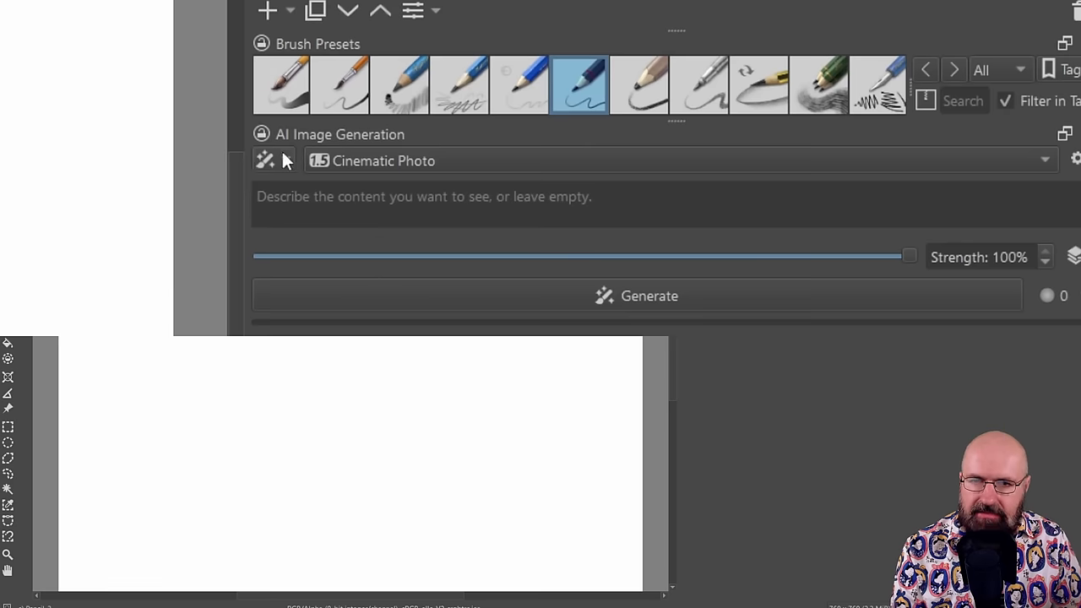
click(676, 160)
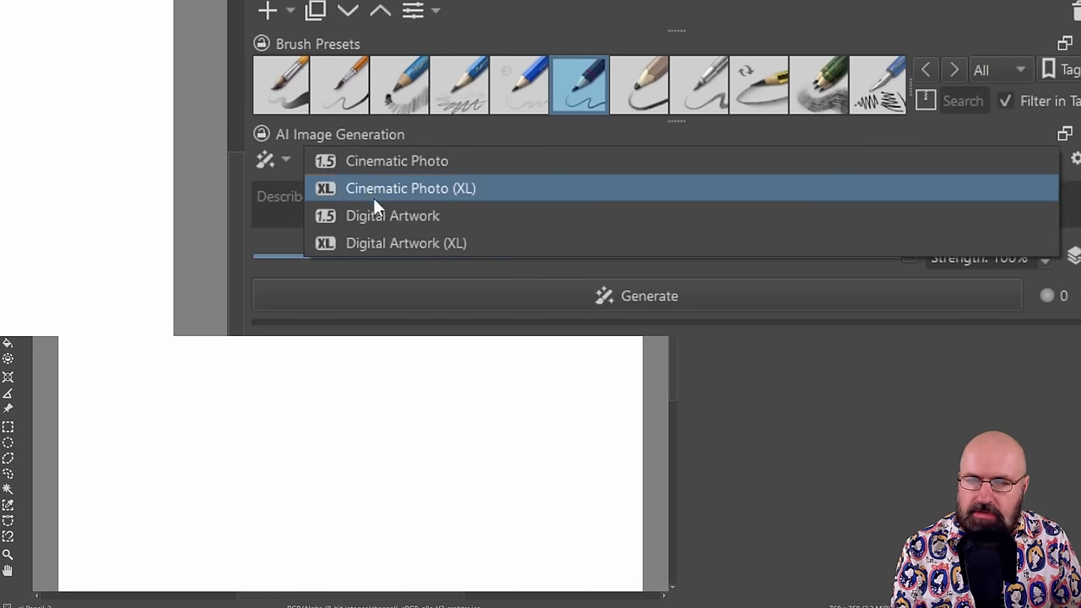
mouse_move(397, 161)
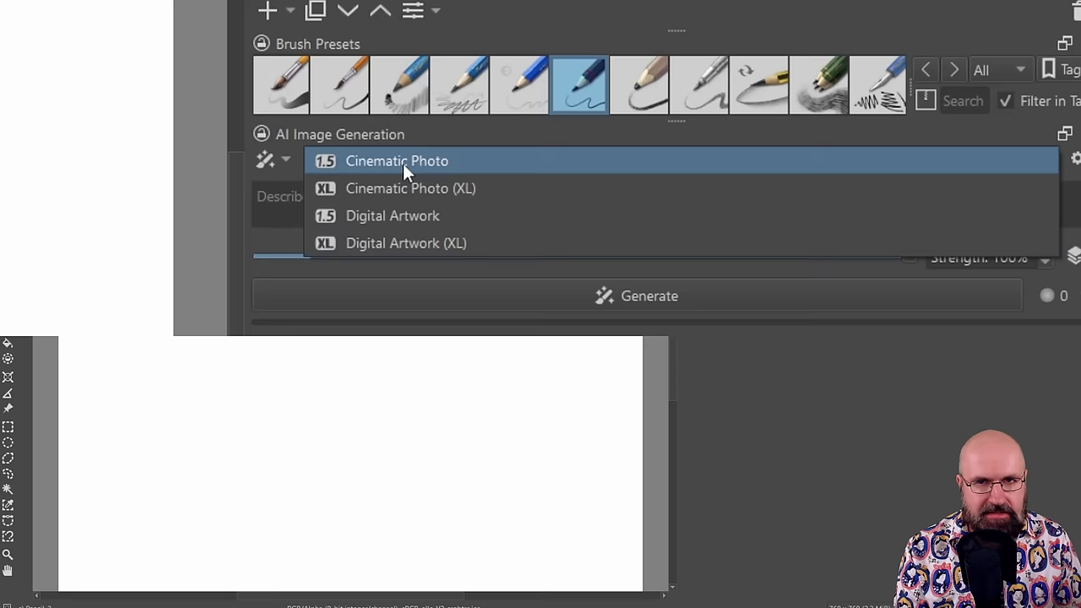
mouse_move(346, 177)
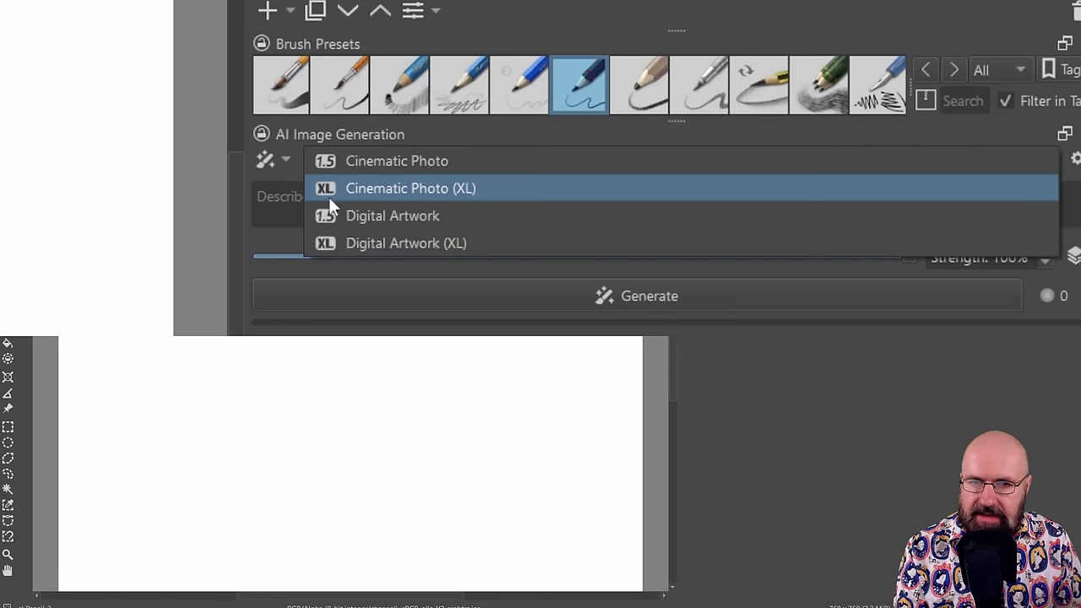
mouse_move(397, 161)
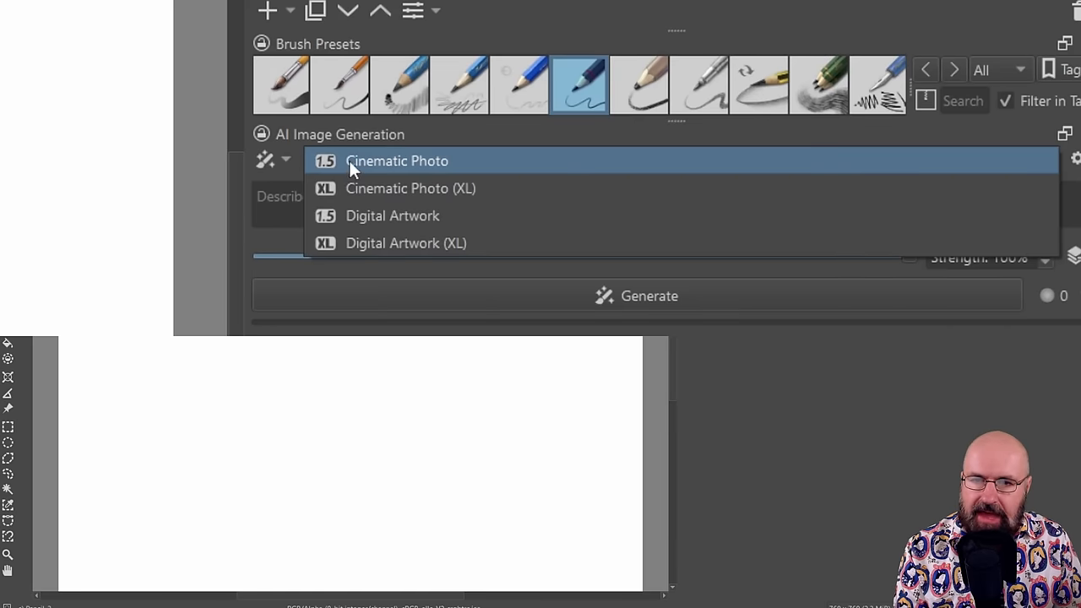
click(397, 161)
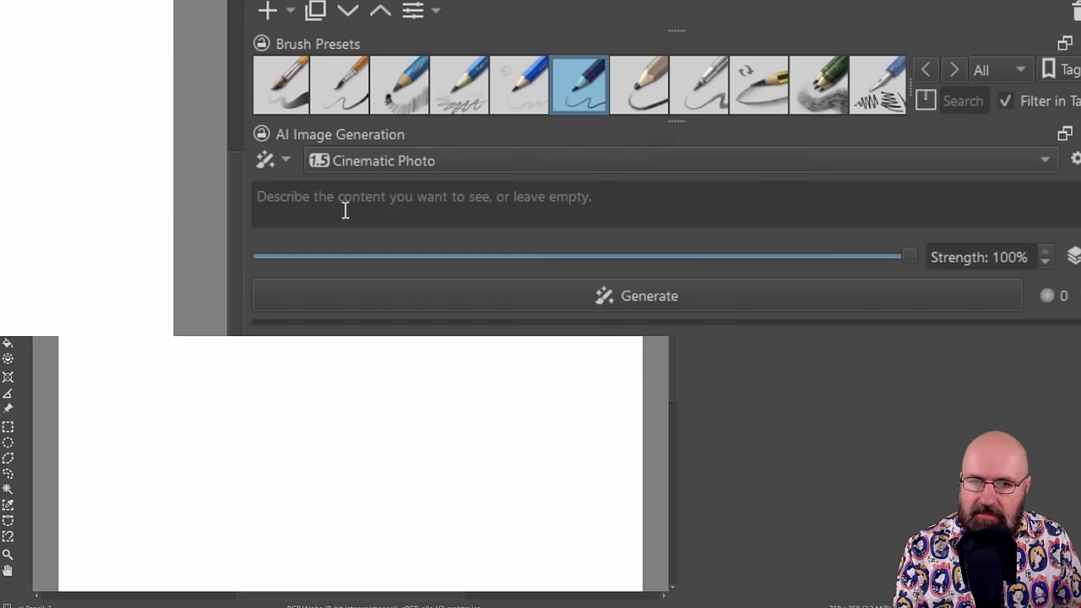
mouse_move(558, 204)
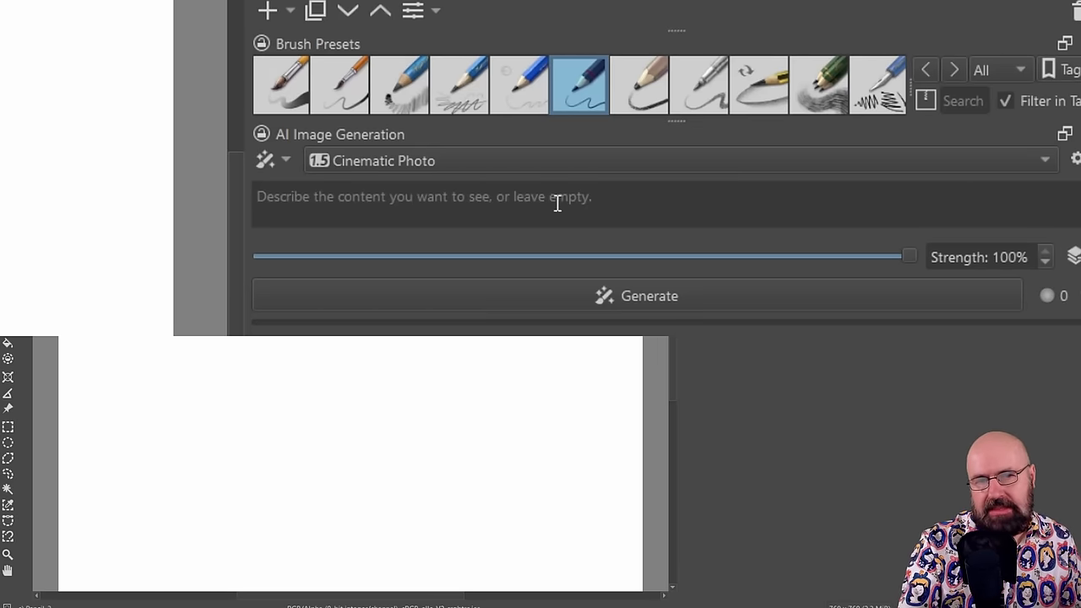
mouse_move(377, 196)
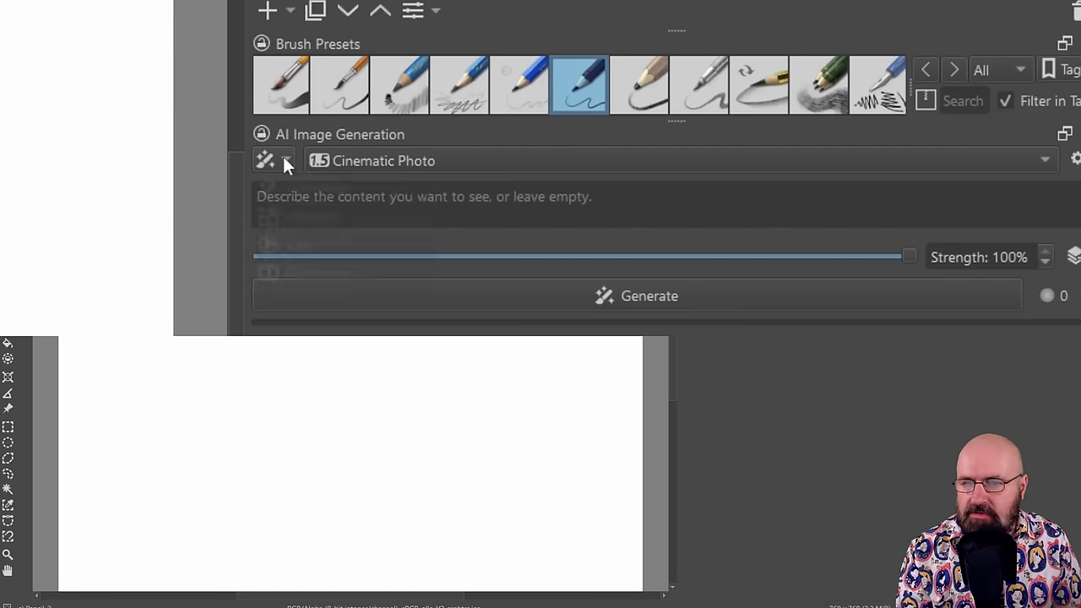
Switch the AI Image Generation docker's mode dropdown to Live.
click(285, 160)
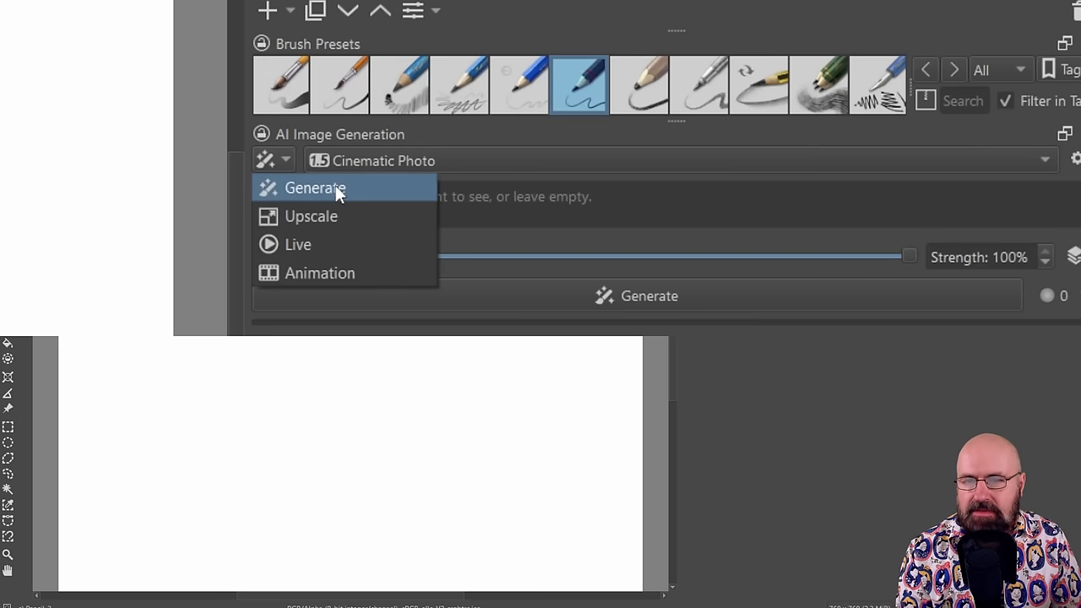
mouse_move(329, 244)
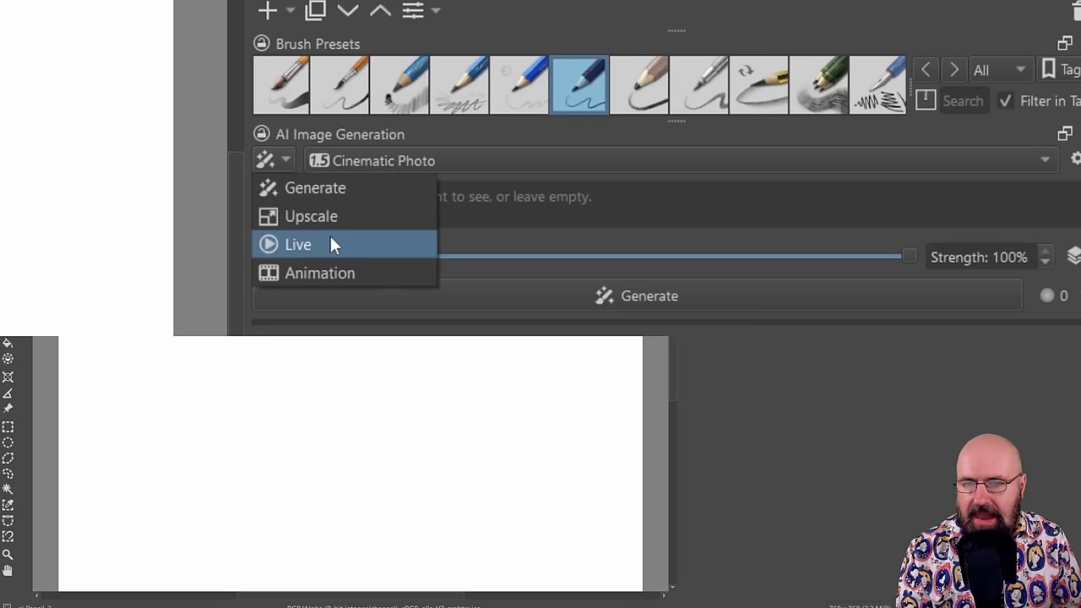
mouse_move(329, 283)
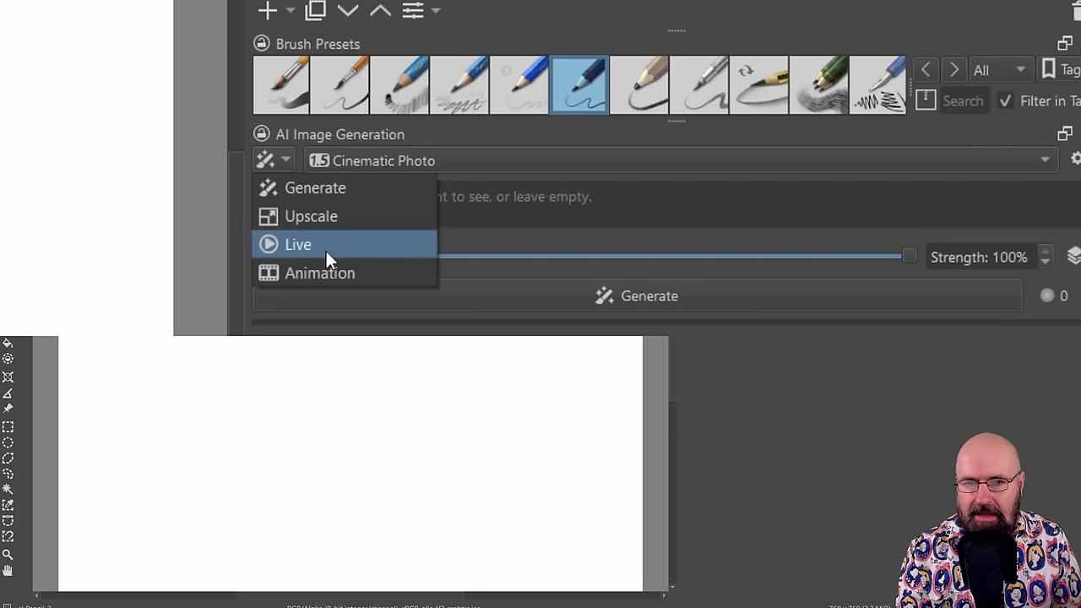
click(298, 244)
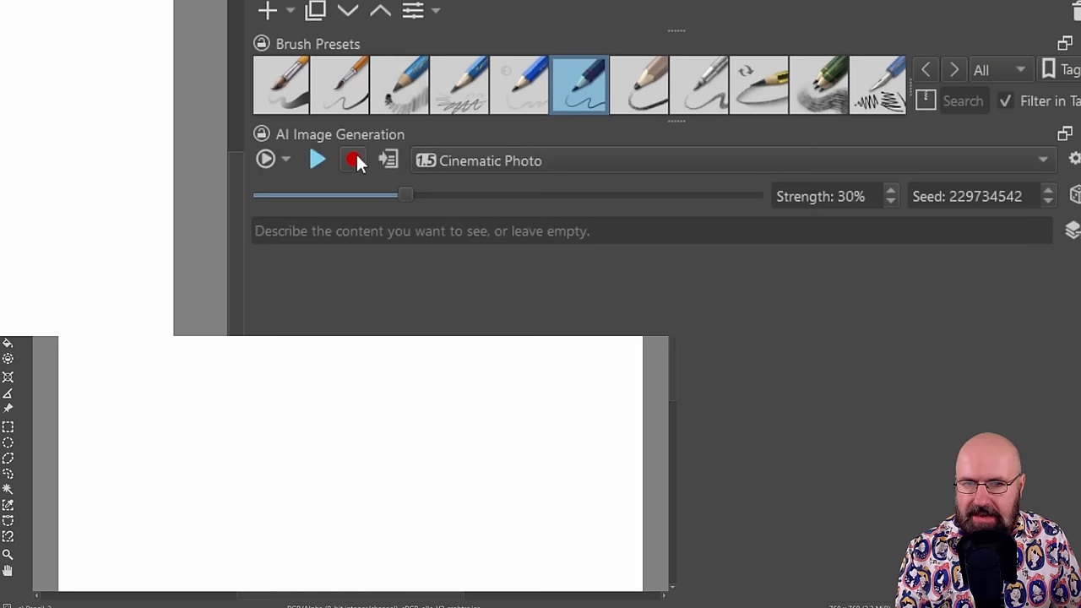
mouse_move(361, 180)
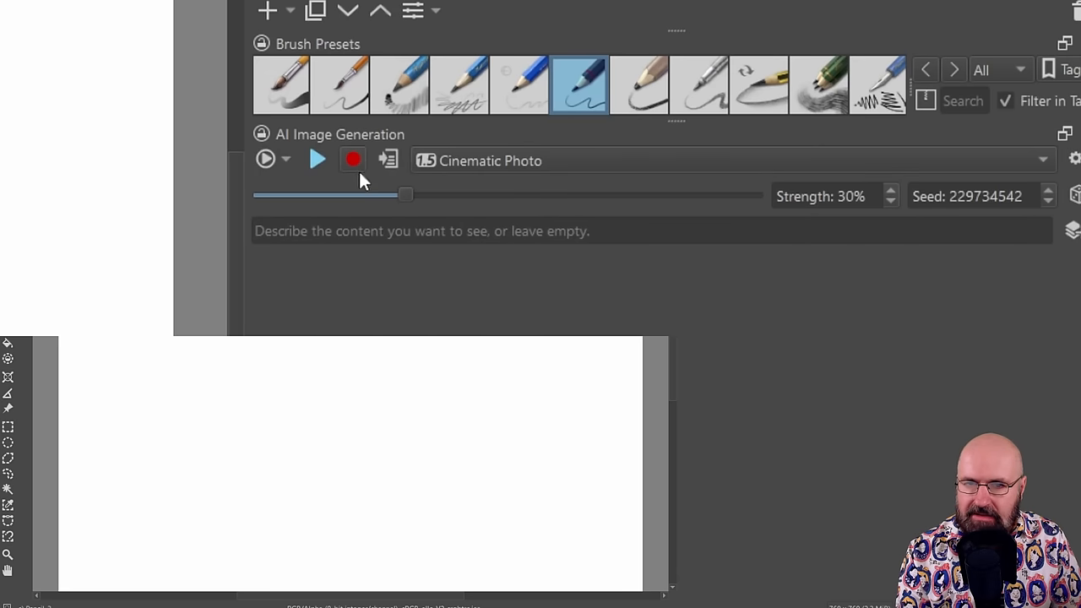
mouse_move(353, 160)
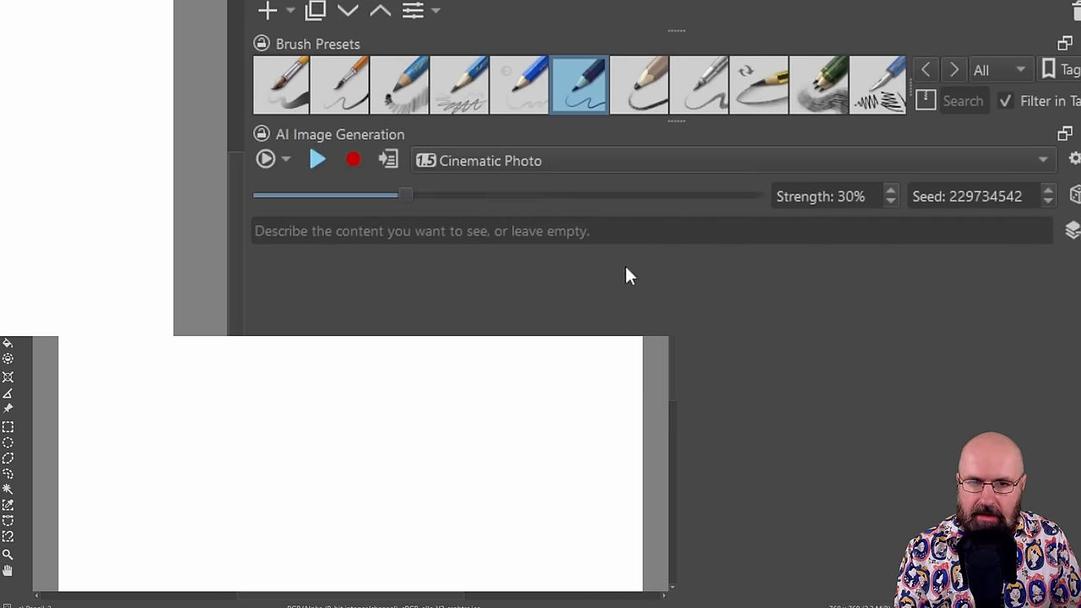
mouse_move(615, 207)
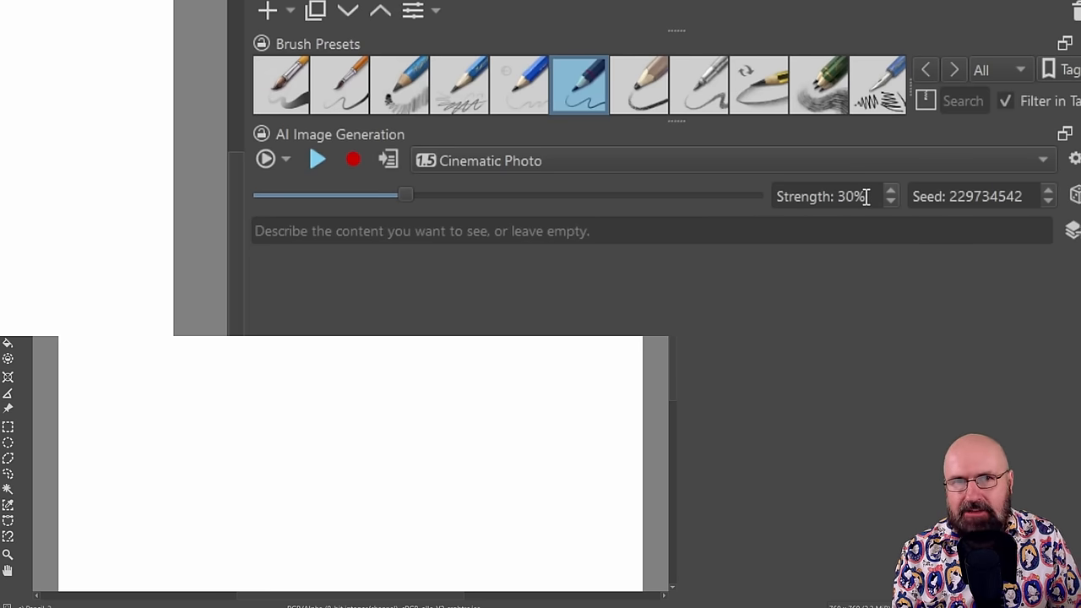
Adjust the Strength slider up to 100%, then settle it at about 51%.
drag(406, 195, 742, 195)
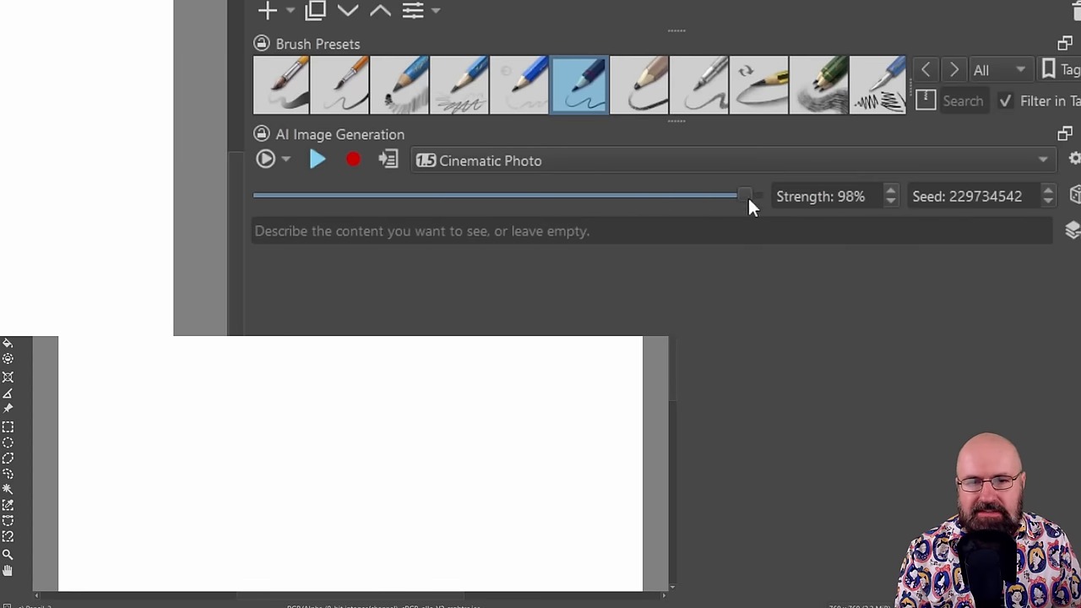
drag(742, 195, 755, 195)
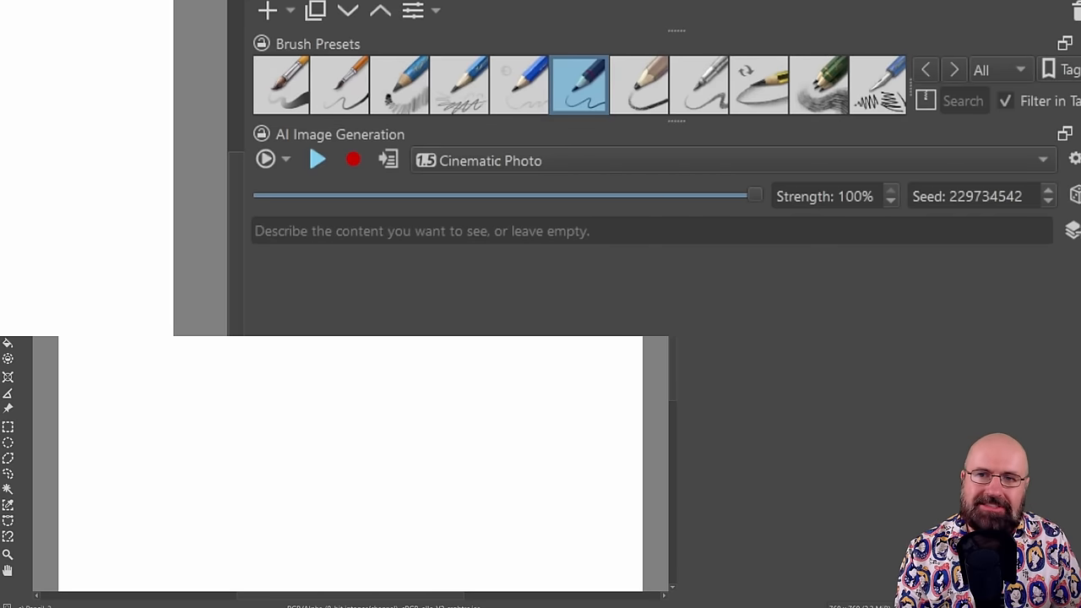
mouse_move(328, 330)
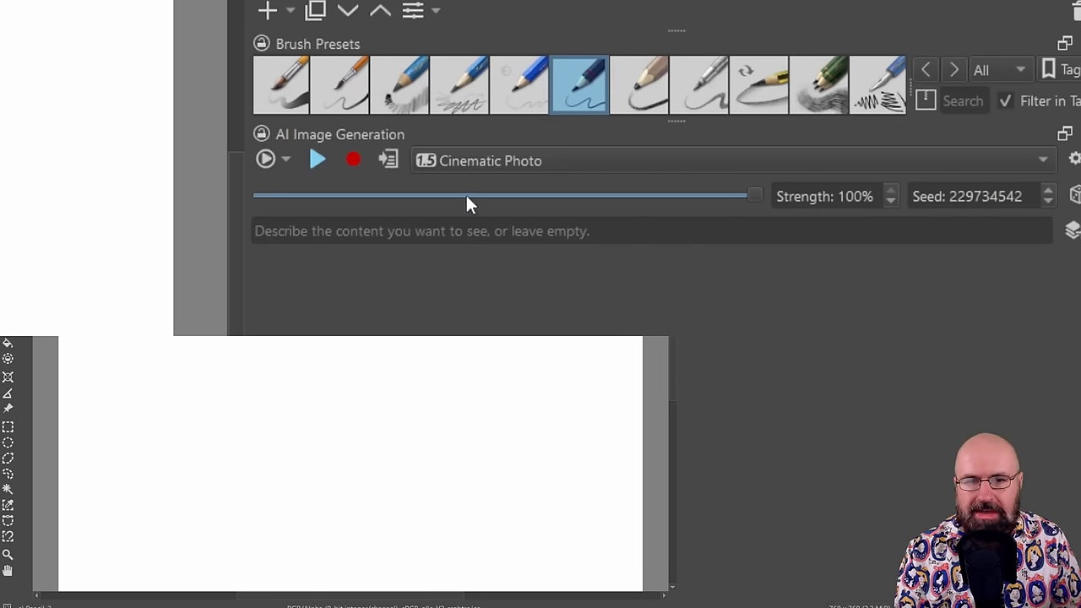
drag(751, 195, 494, 195)
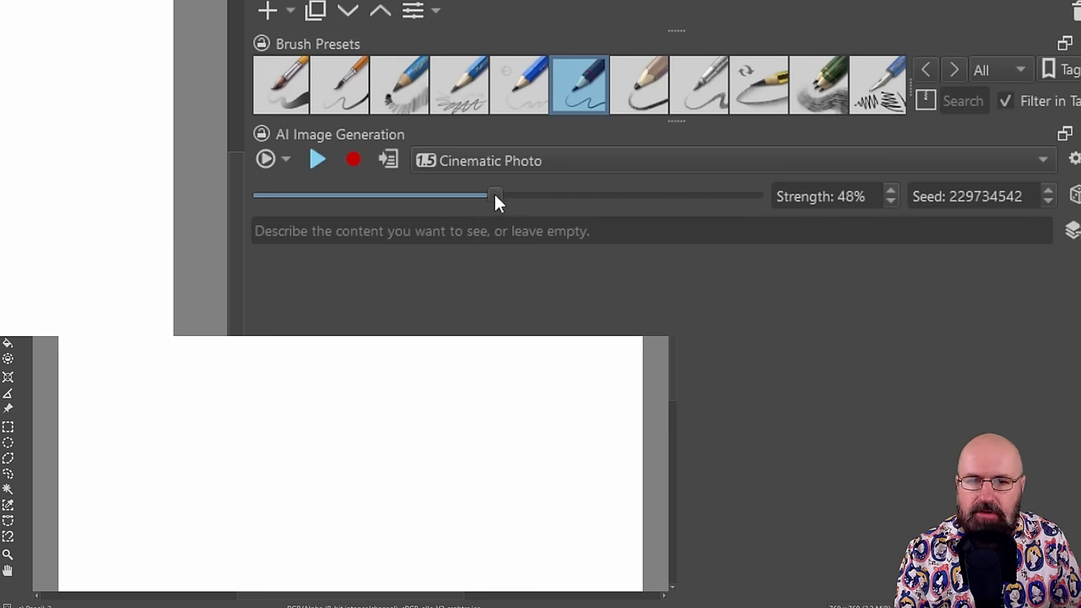
drag(494, 196, 511, 195)
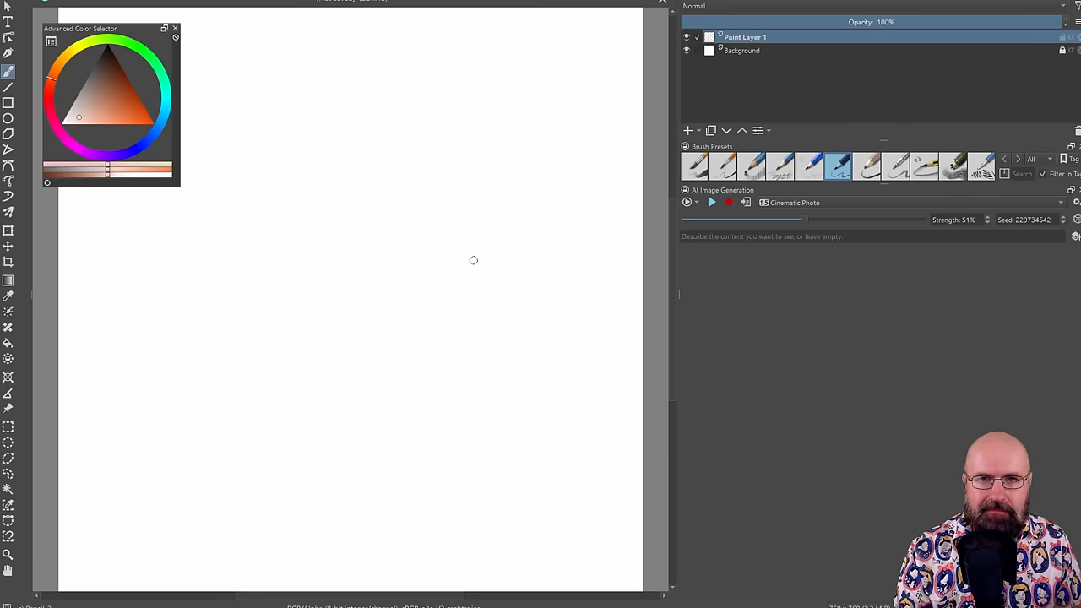
Pick a pale blue in the Advanced Color Selector.
click(697, 202)
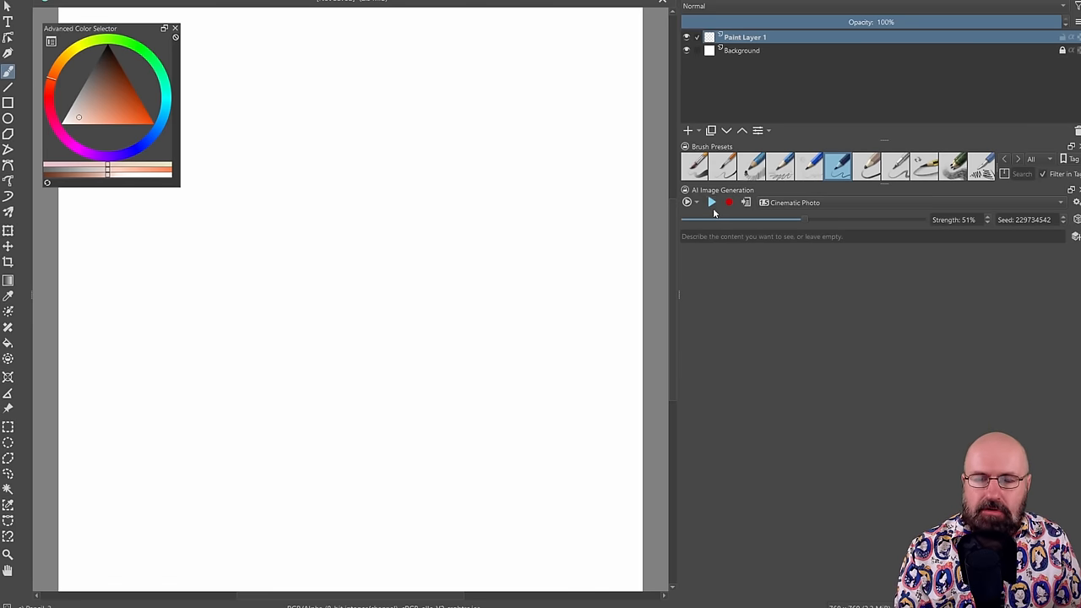
mouse_move(712, 203)
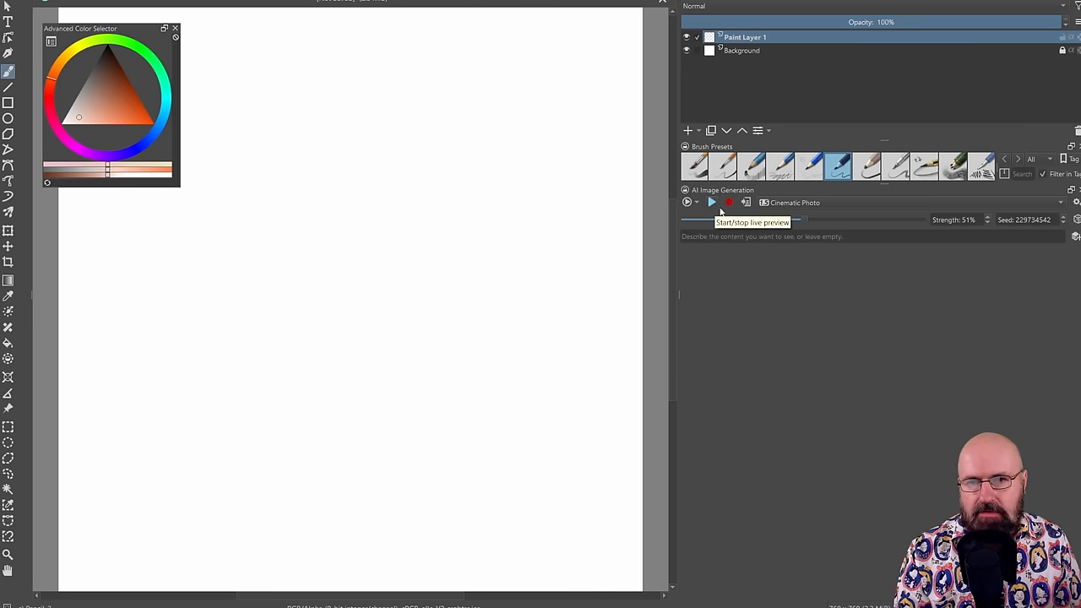
mouse_move(743, 111)
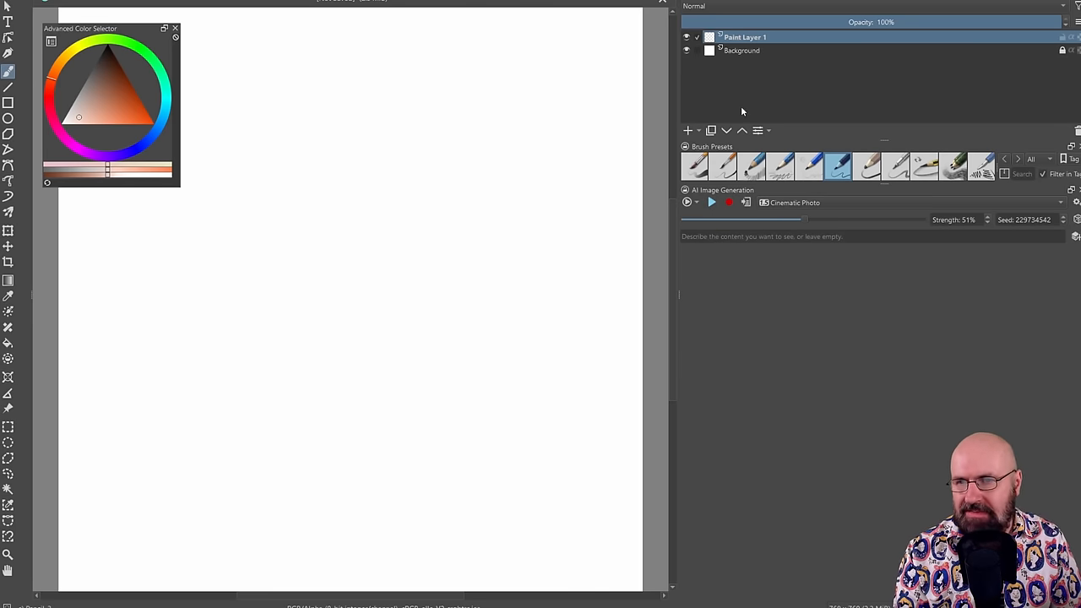
drag(80, 28, 108, 54)
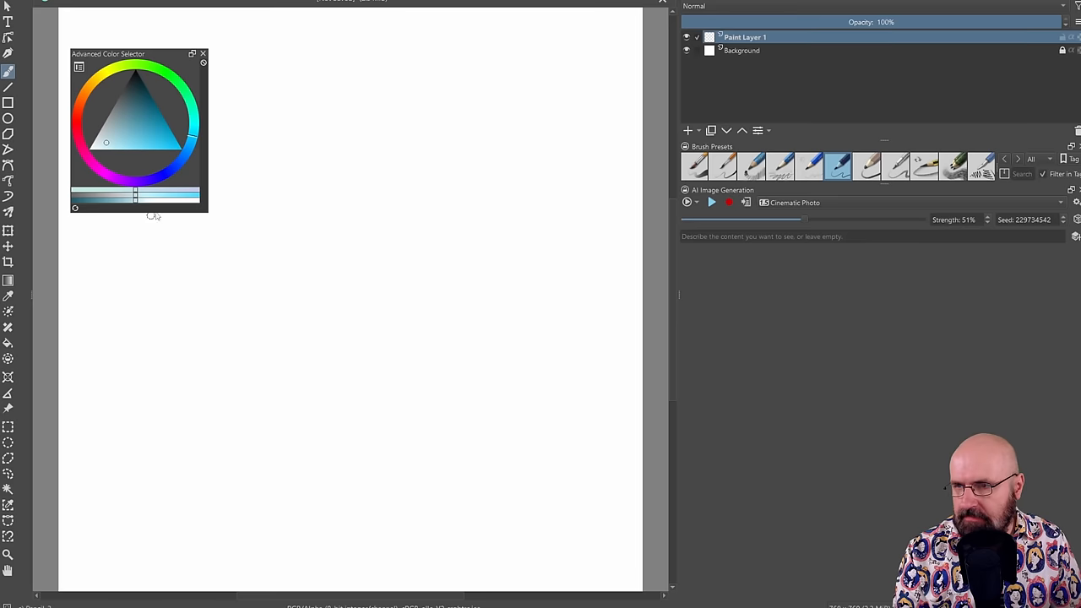
mouse_move(165, 114)
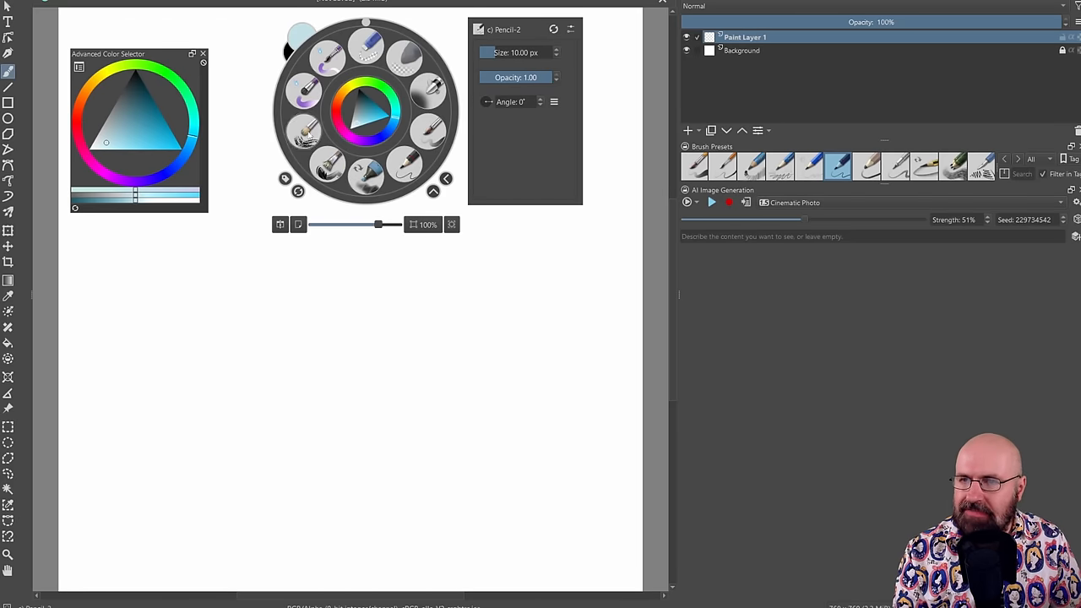
mouse_move(363, 118)
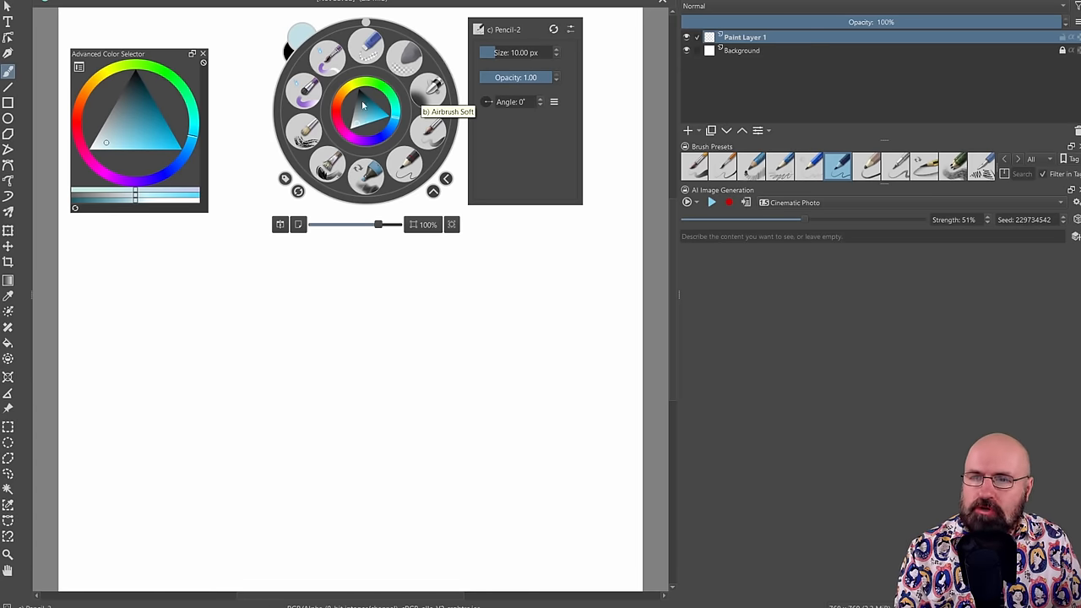
mouse_move(385, 154)
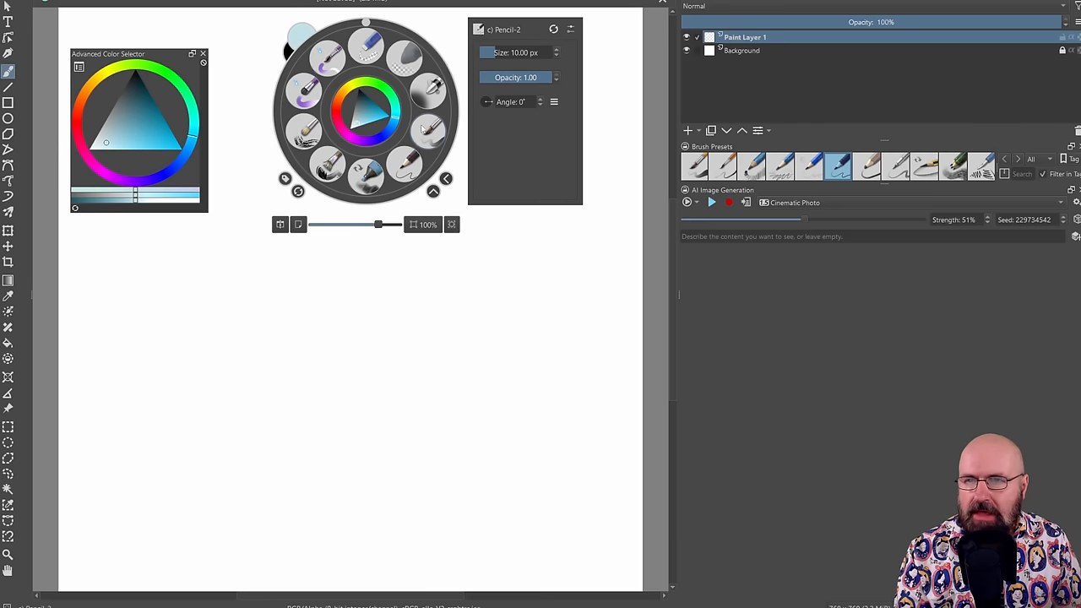
mouse_move(326, 110)
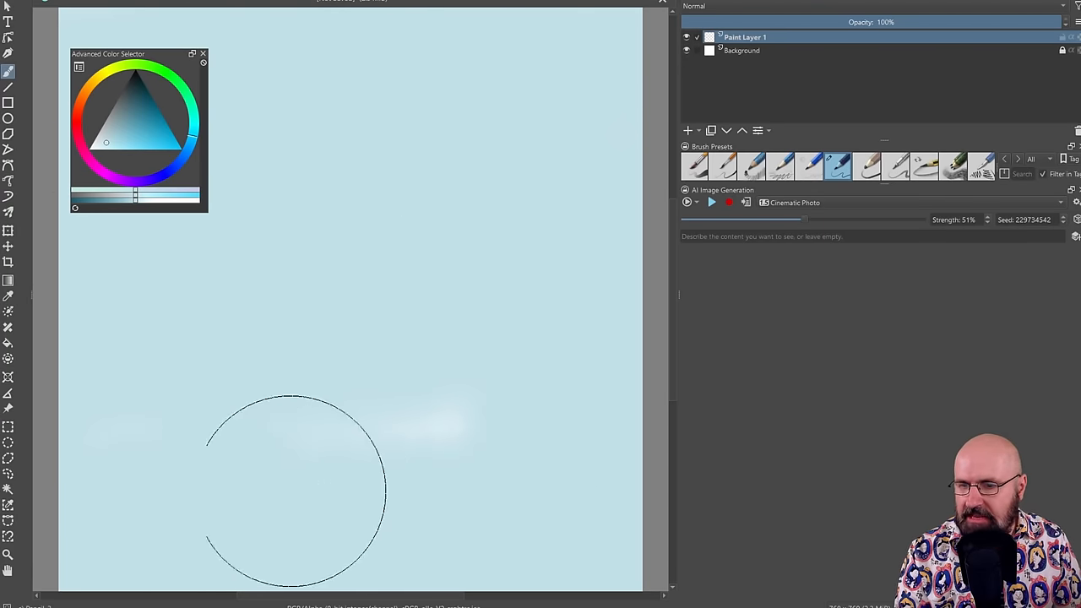
Enter the prompt 'portrait of a beautiful woman' for the Digital Artwork live preview.
text(portrait of a beautiful woman)
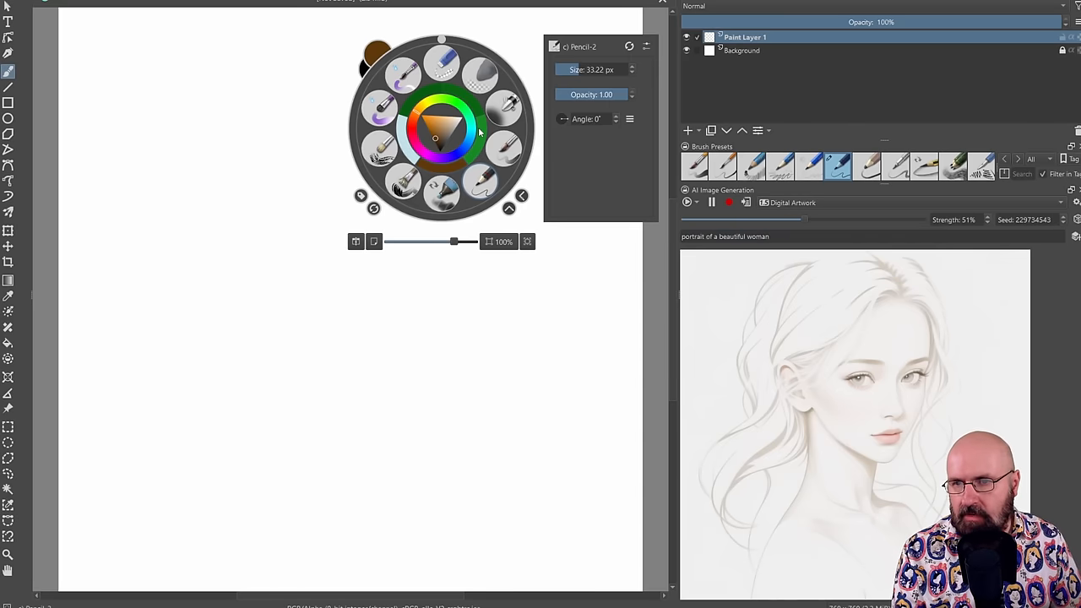
Paint rough yellow hair and red body blocks, then pick skin, blue and mouth colours.
click(409, 131)
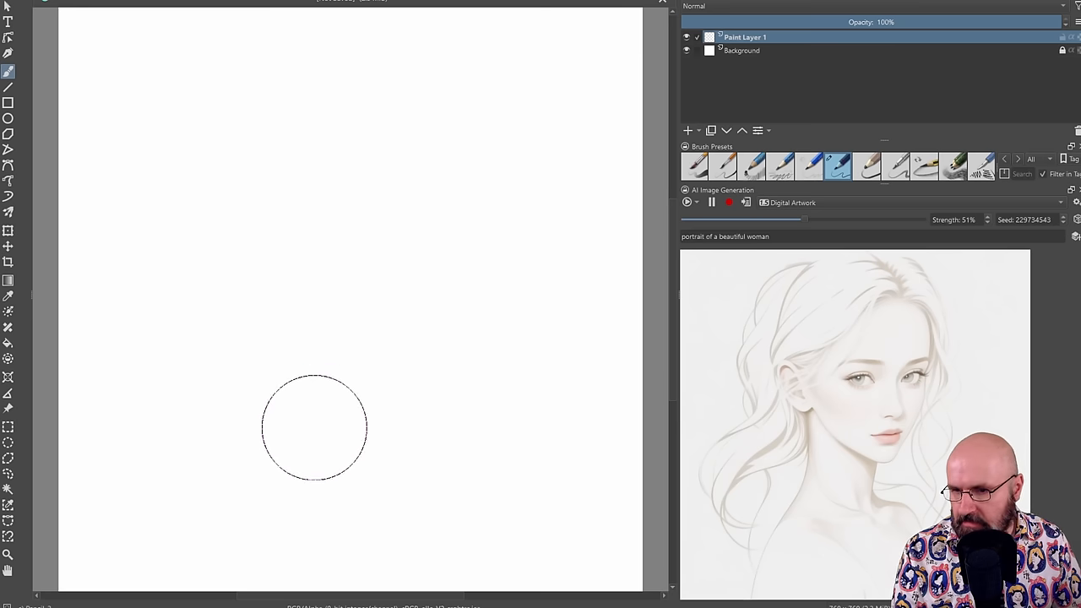
drag(313, 426, 477, 557)
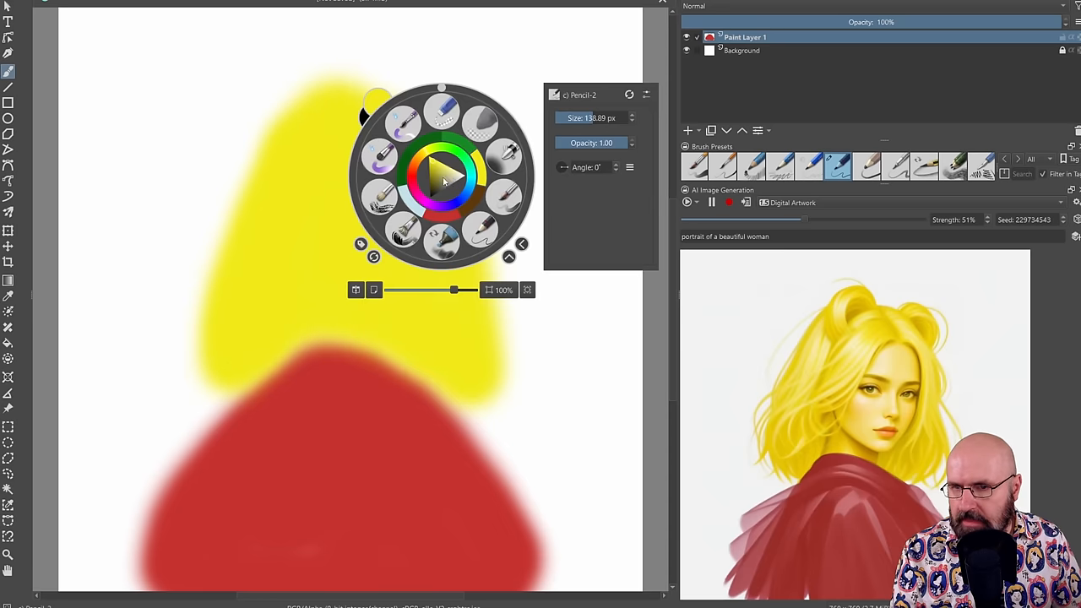
click(422, 165)
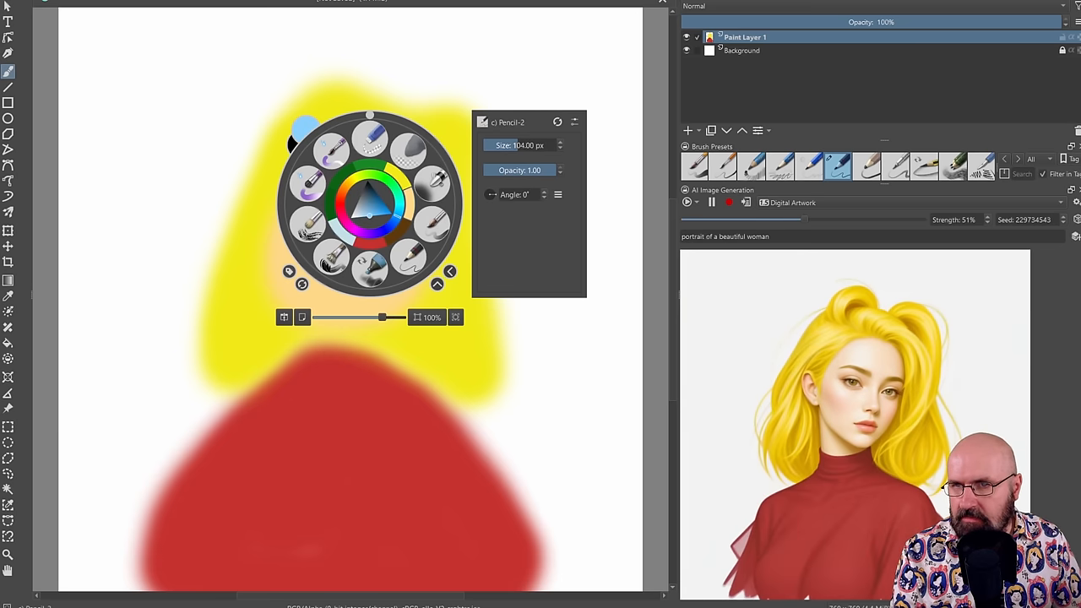
click(321, 215)
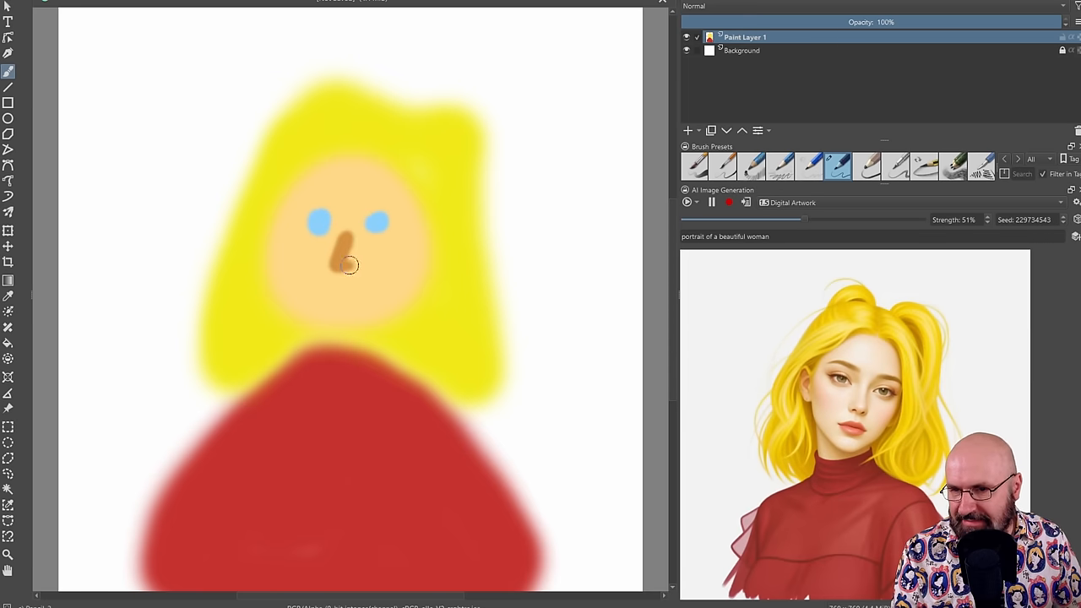
right_click(348, 266)
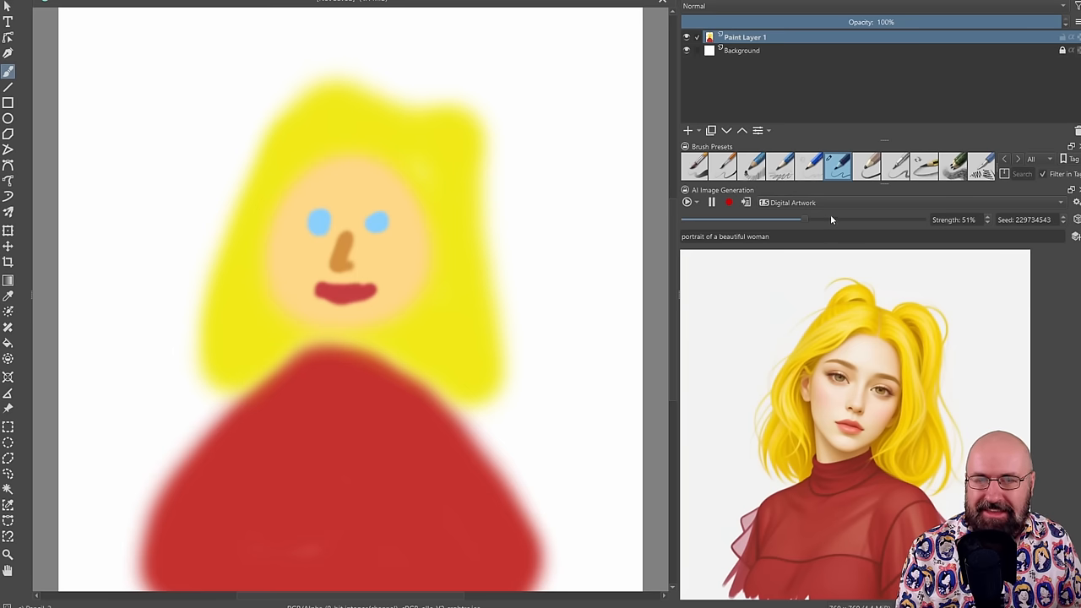
Drag the generation strength slider from 61% up to 71%.
drag(802, 219, 828, 219)
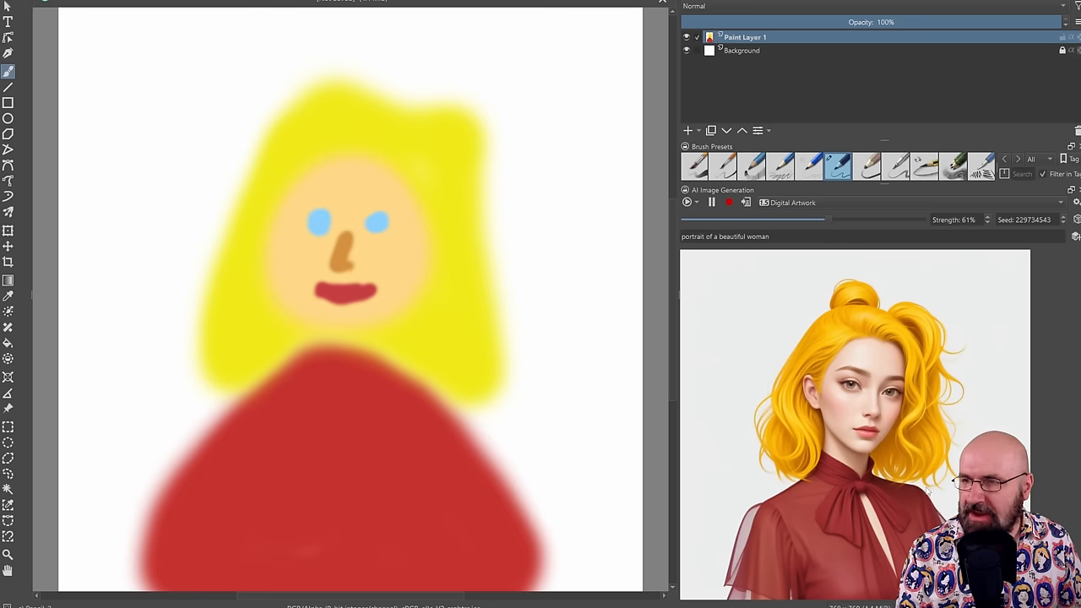
mouse_move(841, 223)
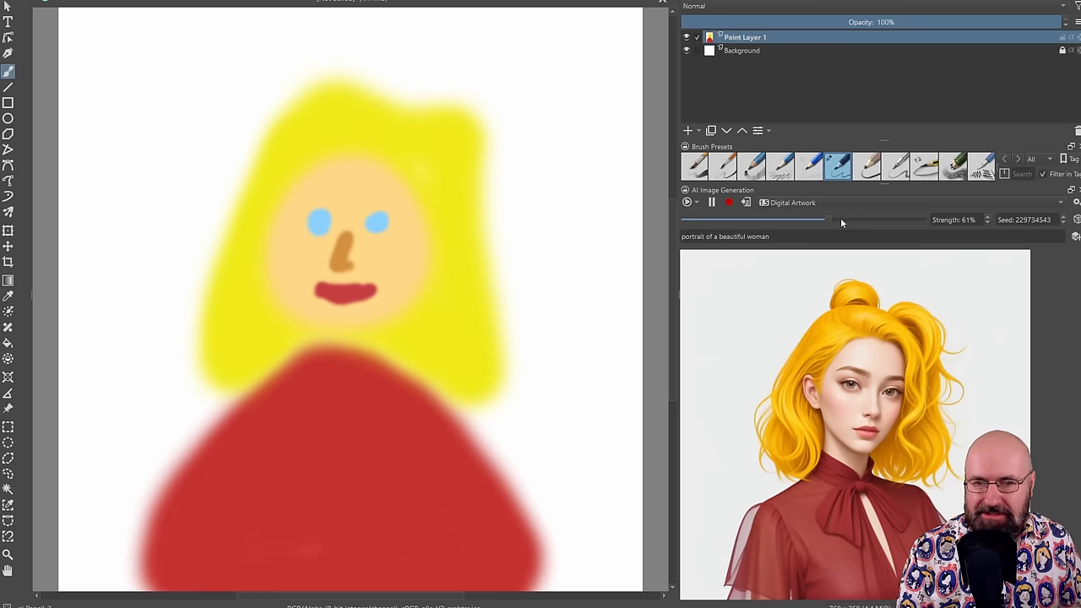
drag(827, 220, 851, 220)
text(, basball cap, wearing sunglasses)
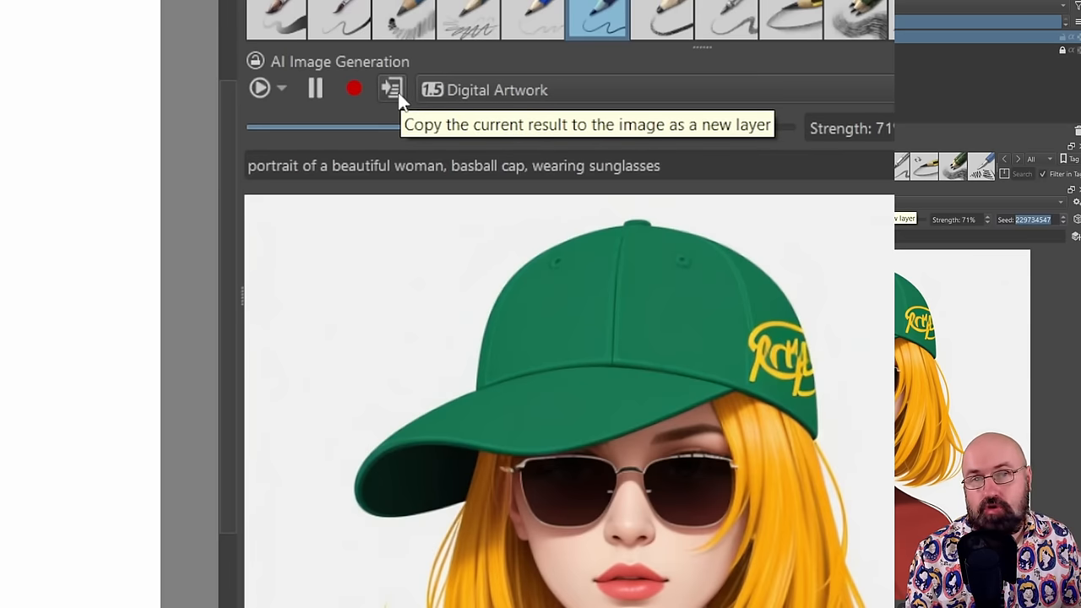
Copy the capped, sunglassed portrait result onto the canvas as a new layer.
click(391, 87)
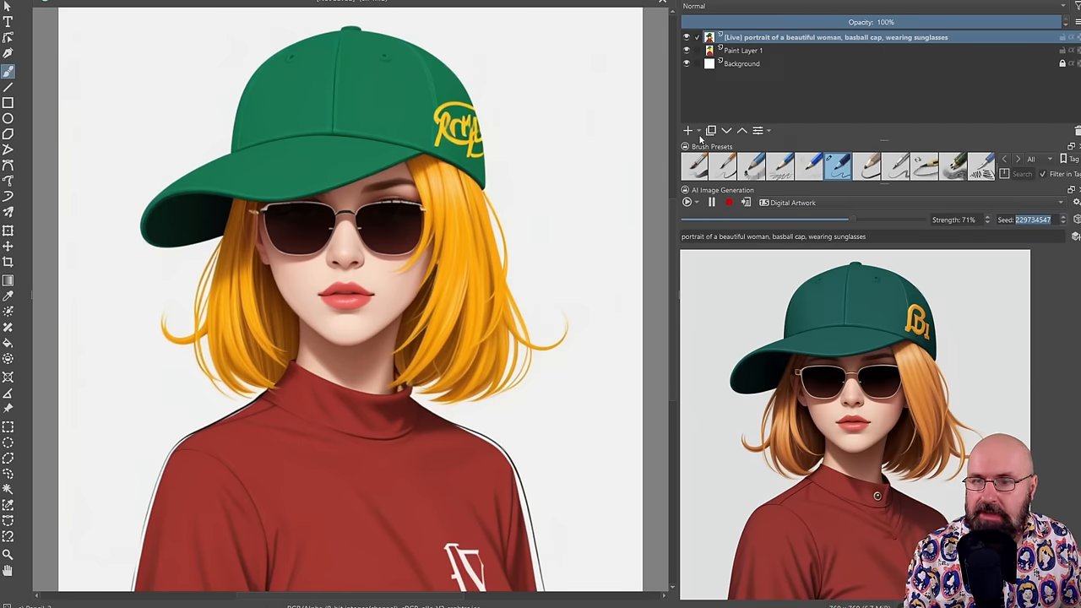
mouse_move(547, 215)
text(smiling)
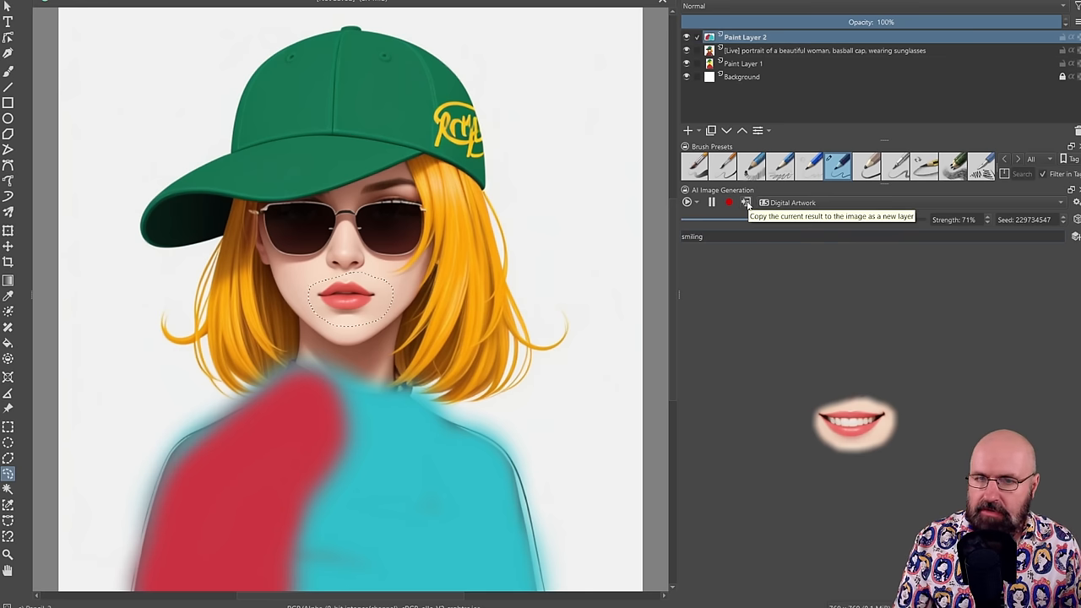
Add the 'smiling' mouth result to the image as a new layer.
click(747, 203)
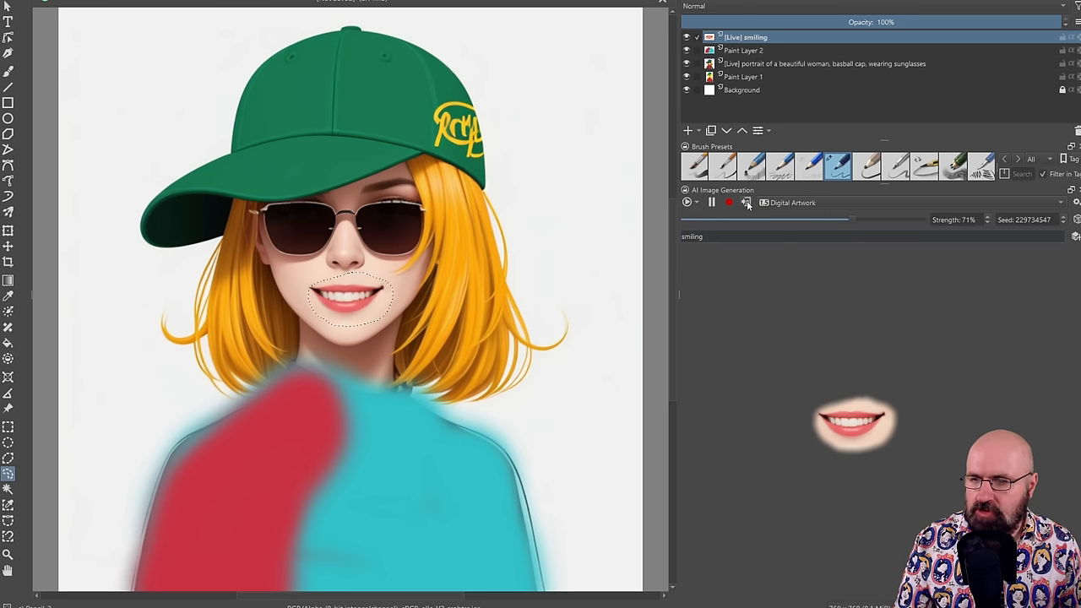